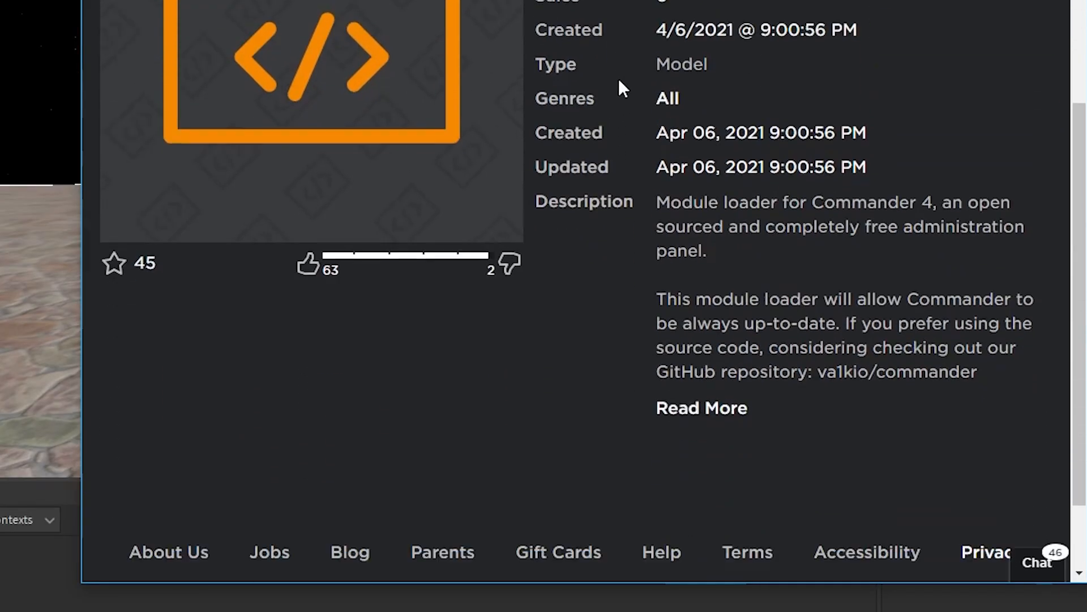
- Review the Commander 4 module loader catalog page, then bring the browser window back
click(701, 407)
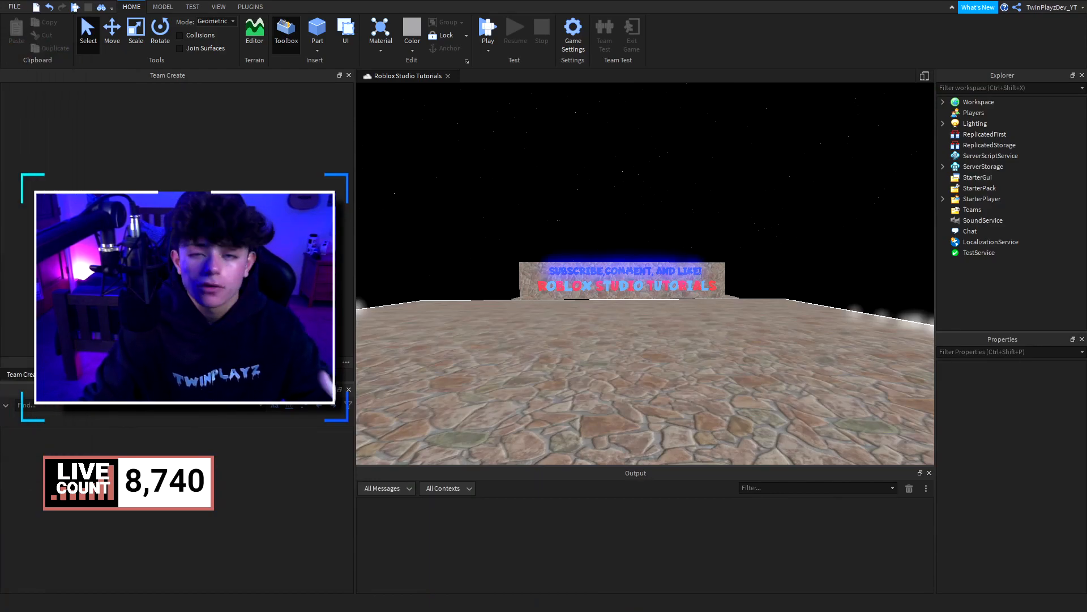
click(387, 600)
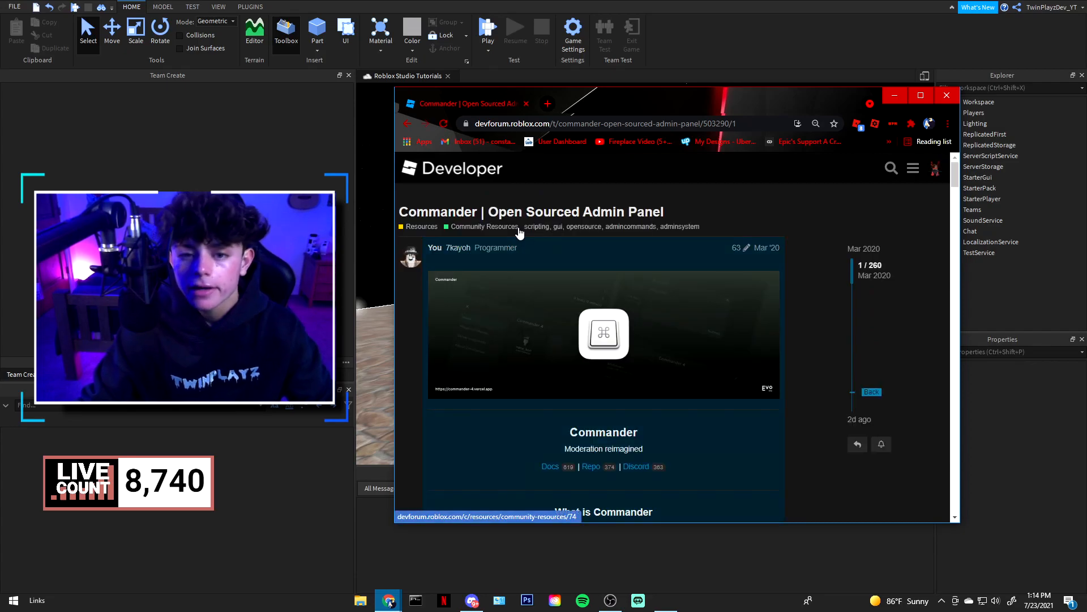
scroll(down, 3)
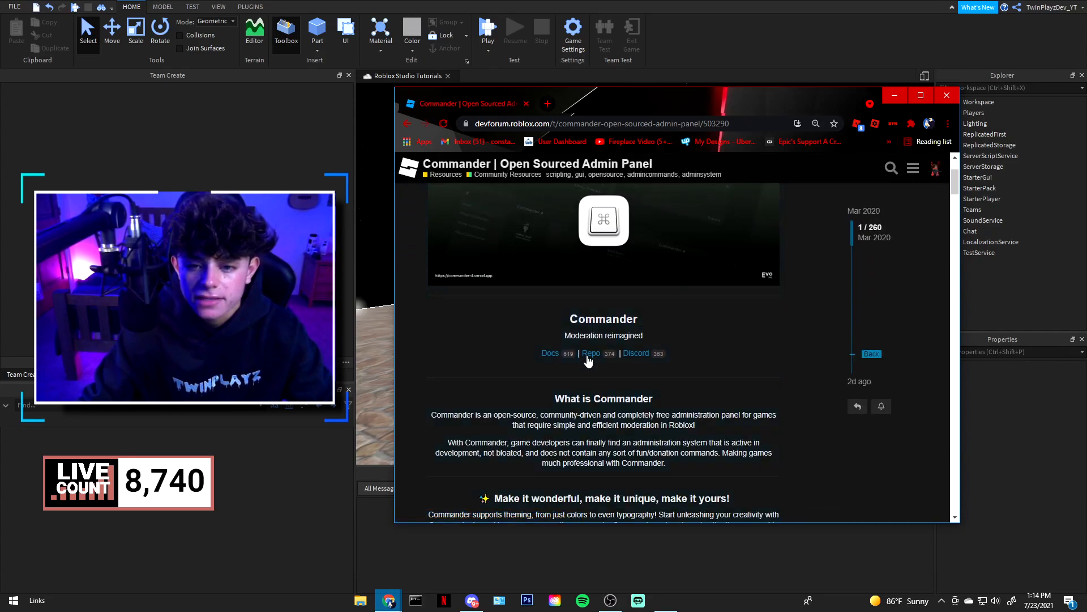
scroll(down, 3)
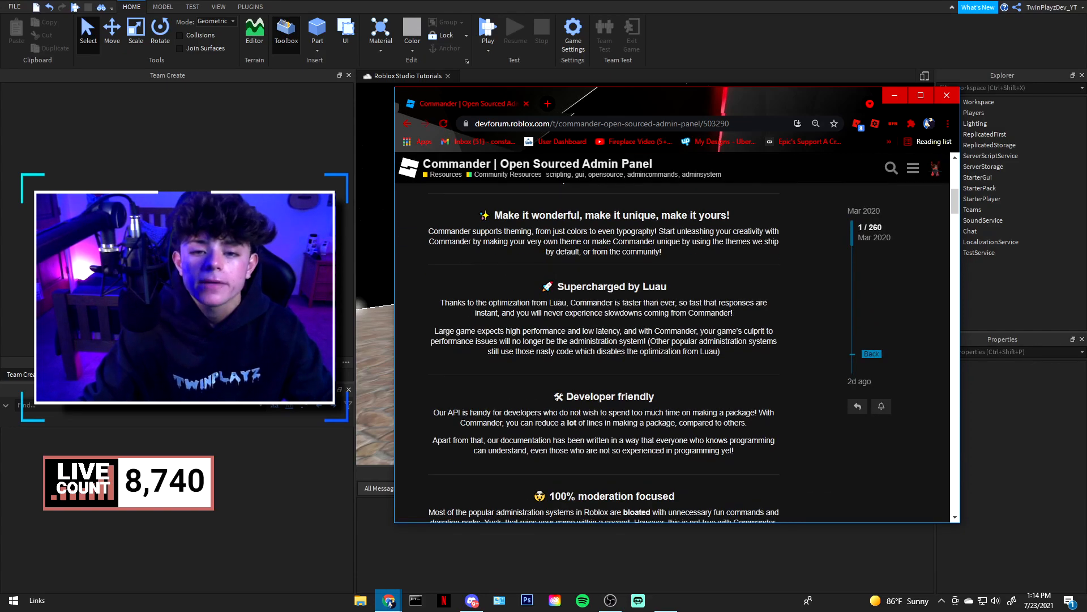
scroll(down, 3)
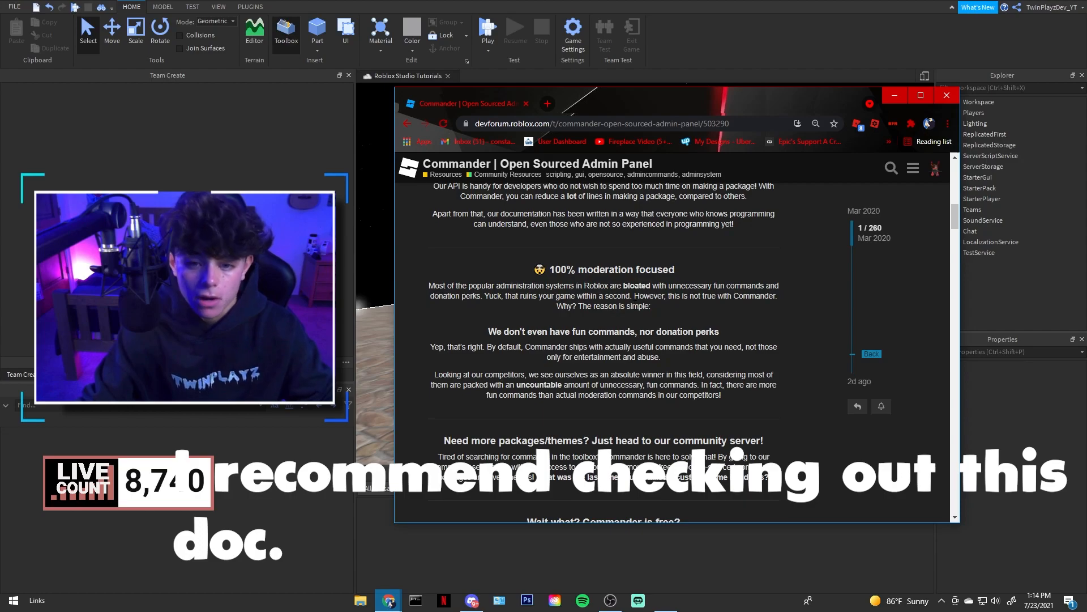
scroll(down, 3)
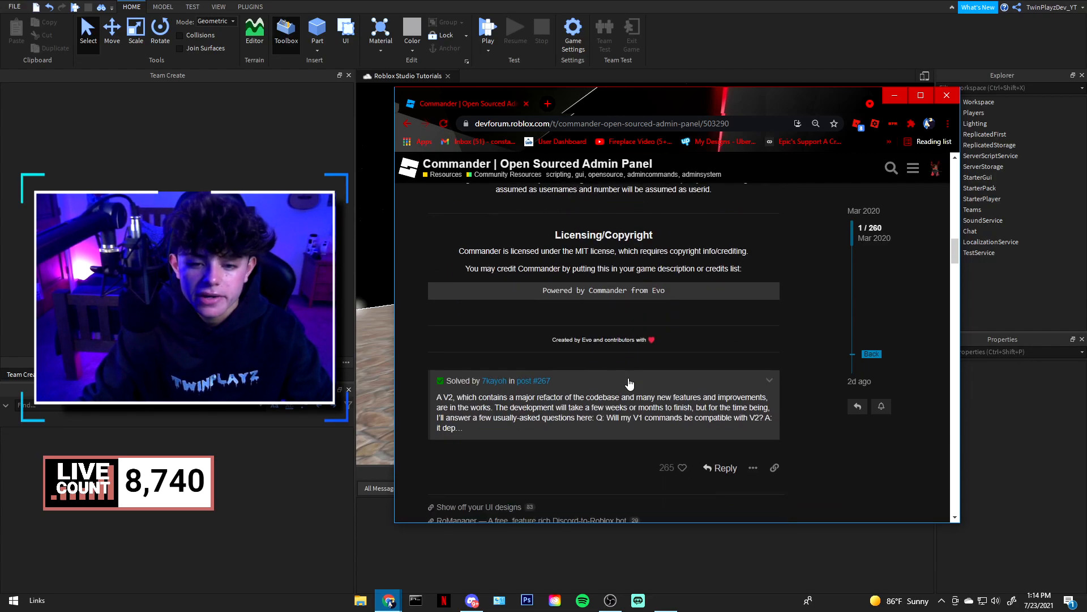
scroll(down, 3)
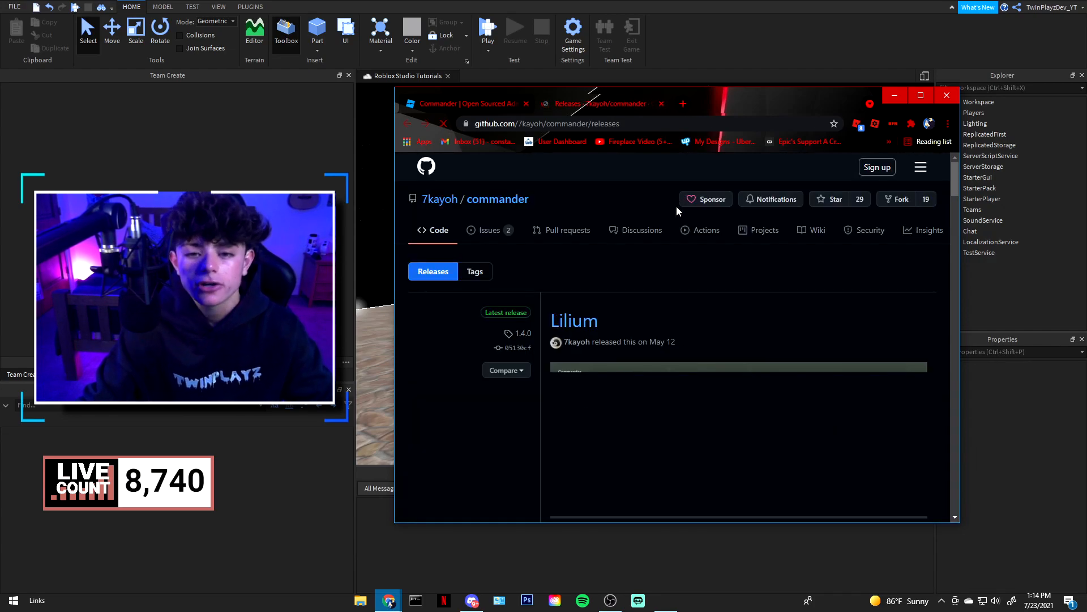
- Scroll through the Lilium release notes and the Commander repository README
scroll(down, 3)
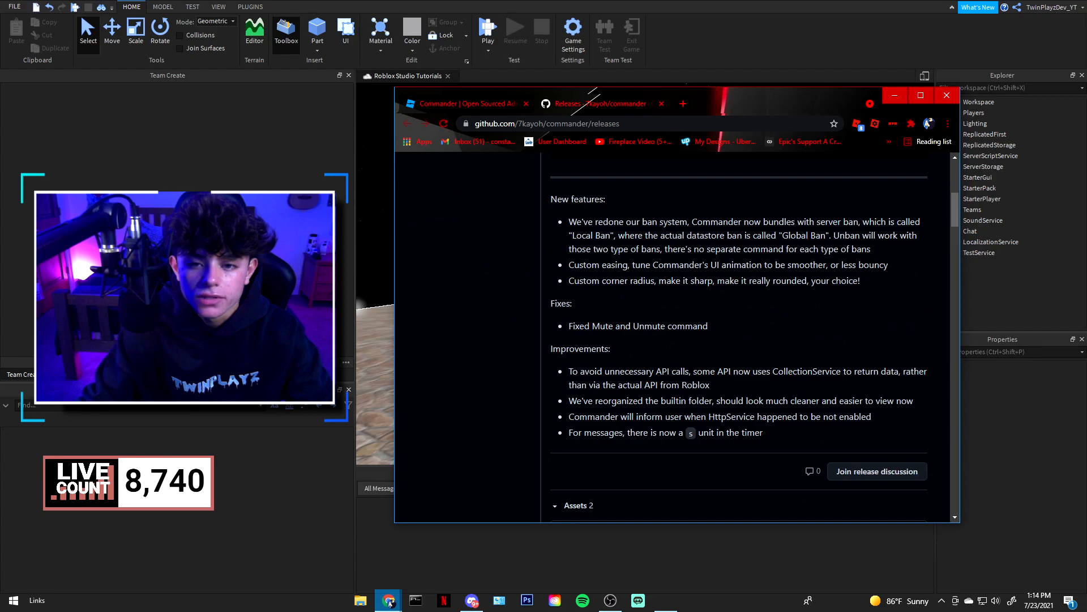
drag(569, 222, 835, 280)
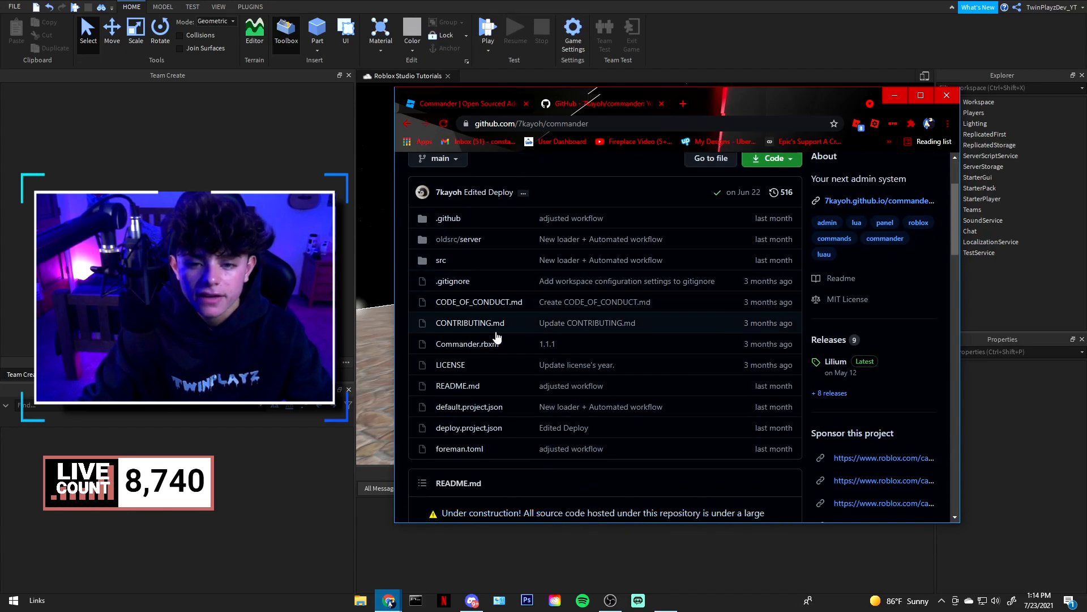
scroll(down, 3)
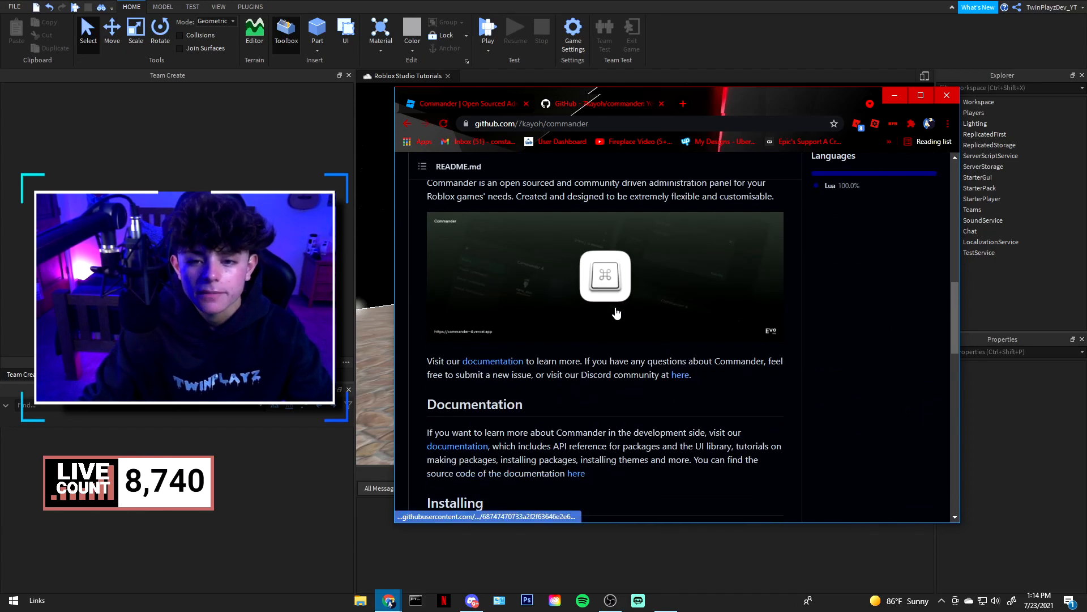
scroll(down, 3)
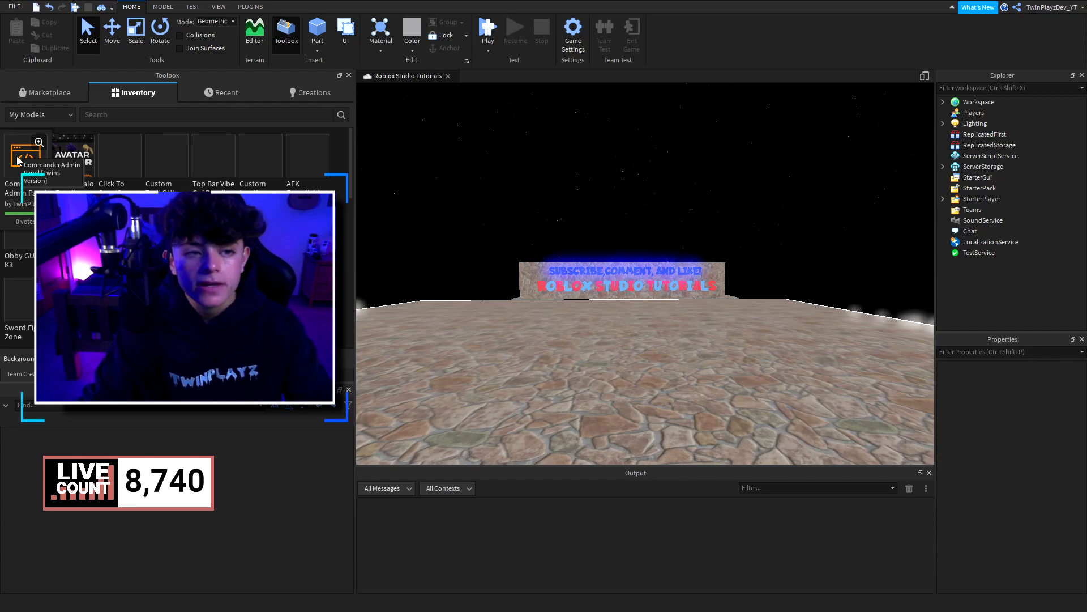
- Insert Commander Admin Panel from Inventory and move Commander_4 into ServerScriptService
click(992, 134)
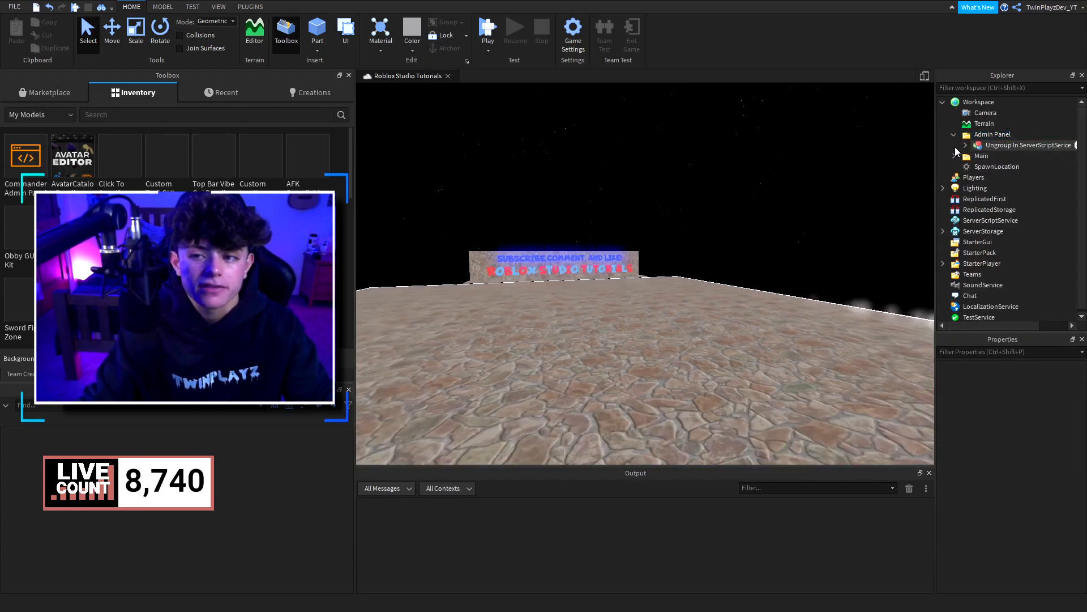
click(965, 145)
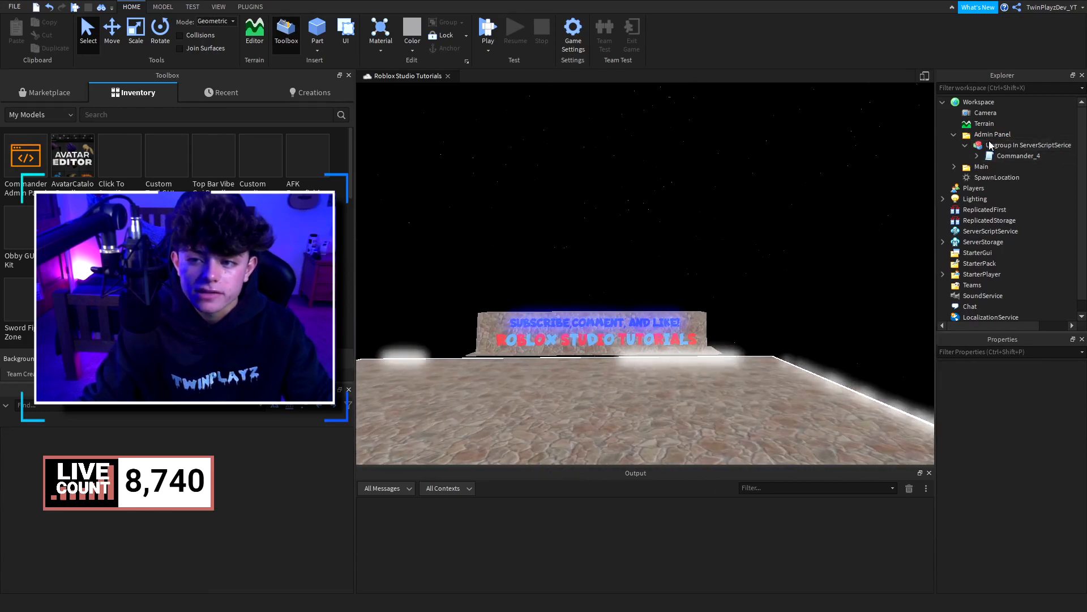
click(1019, 220)
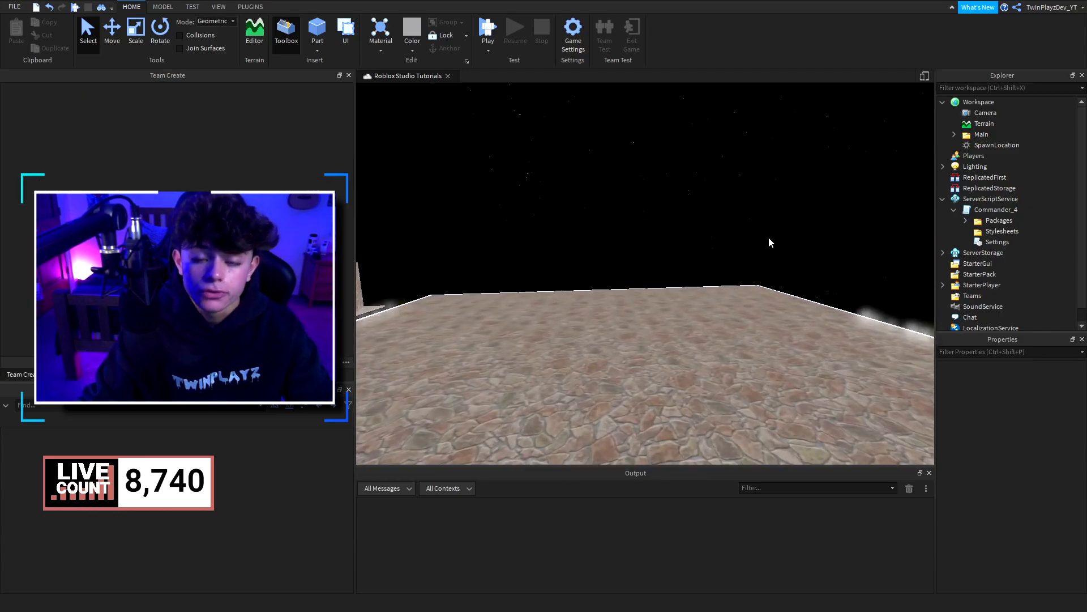
- Open the Commander_4 loader script from ServerScriptService, then return to the GitHub page
double_click(998, 209)
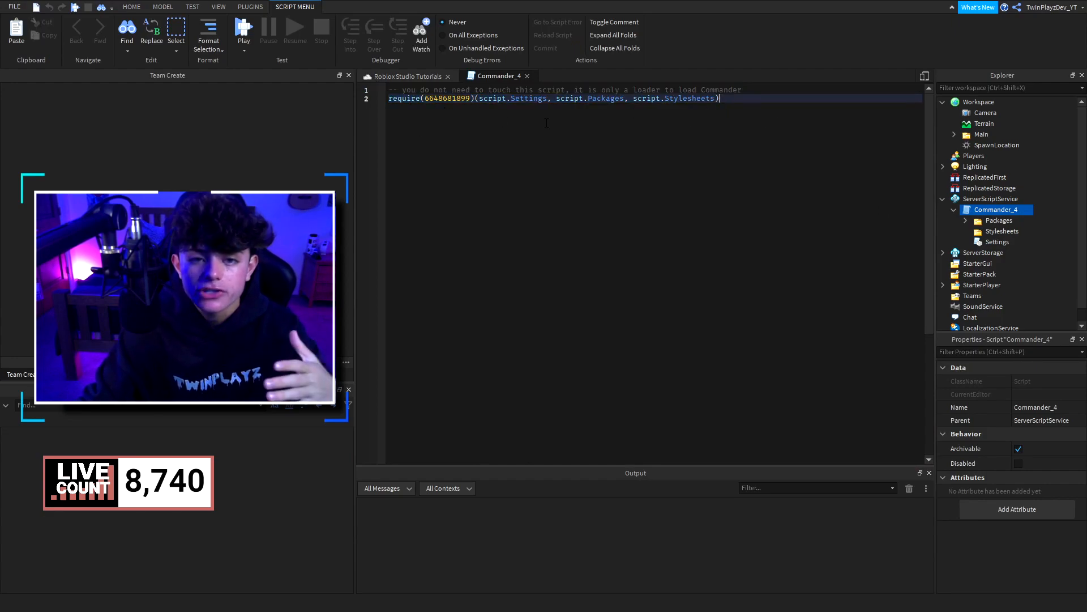
double_click(438, 98)
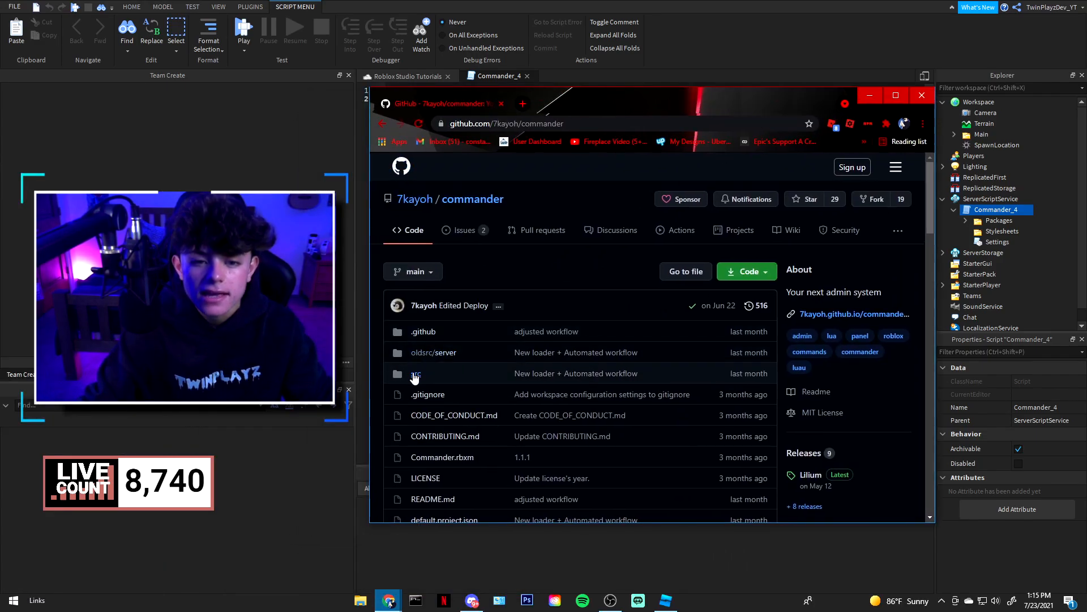
- Browse src > MainModule > Library > UI to Core.client.lua and scroll its code
click(415, 373)
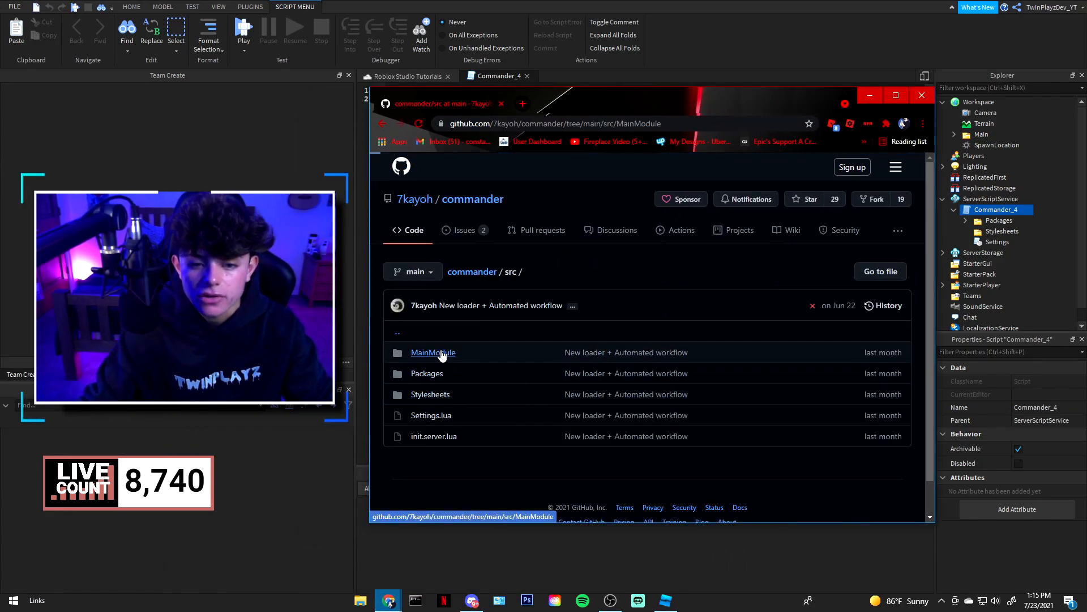
click(433, 352)
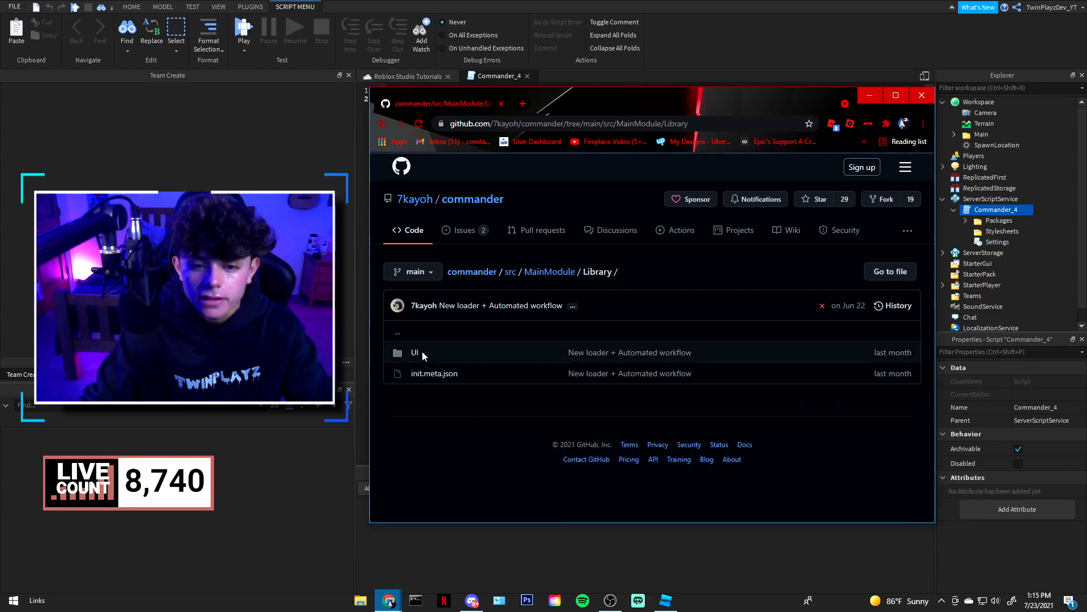
click(415, 352)
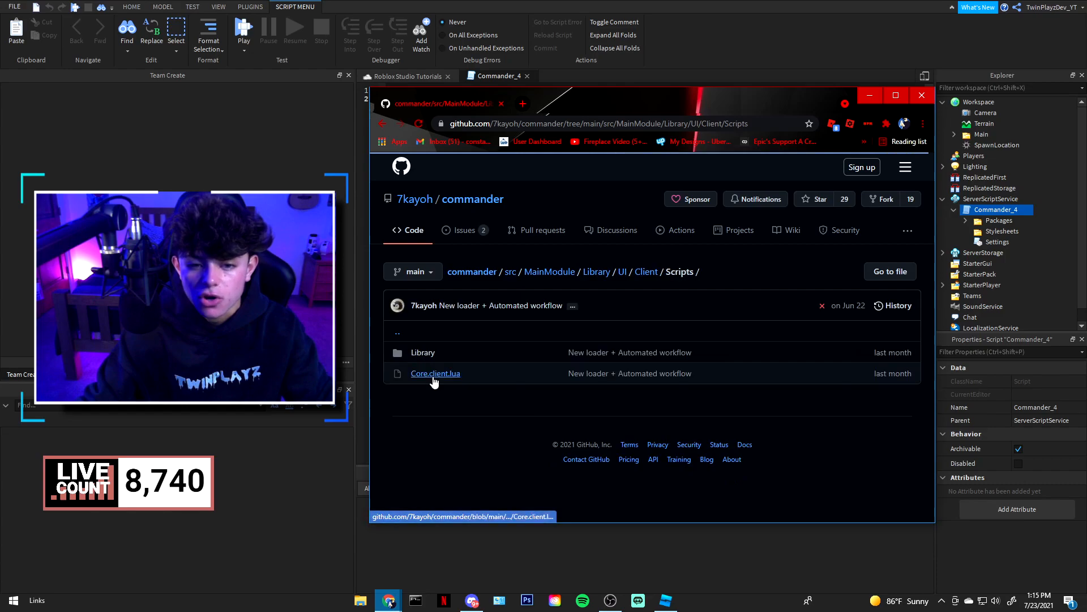
click(435, 373)
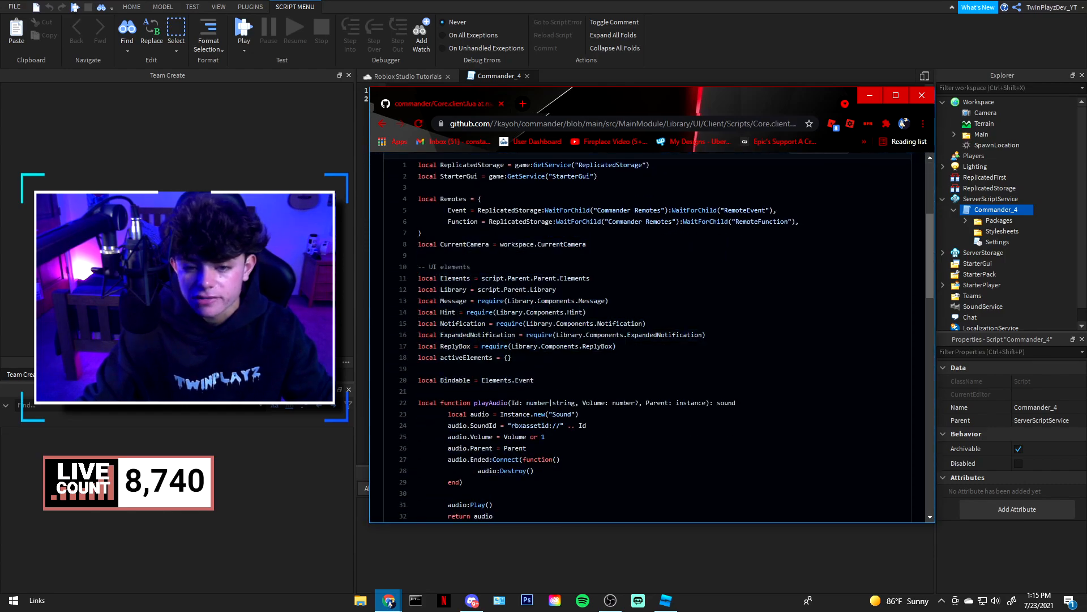
scroll(down, 3)
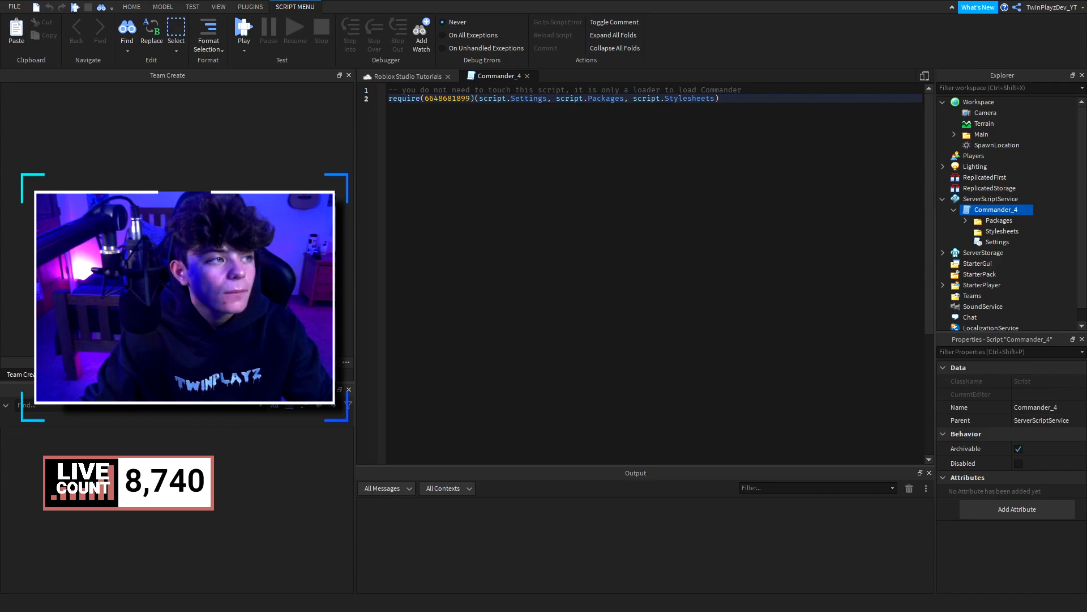
- Open the Settings ModuleScript under Commander_4 in the place
click(131, 7)
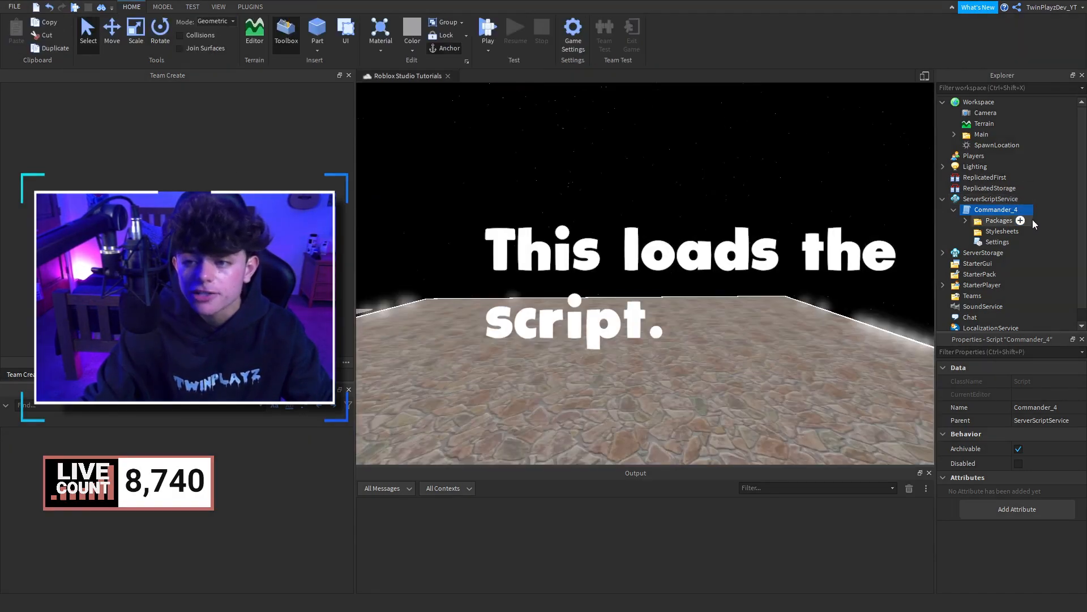
double_click(998, 241)
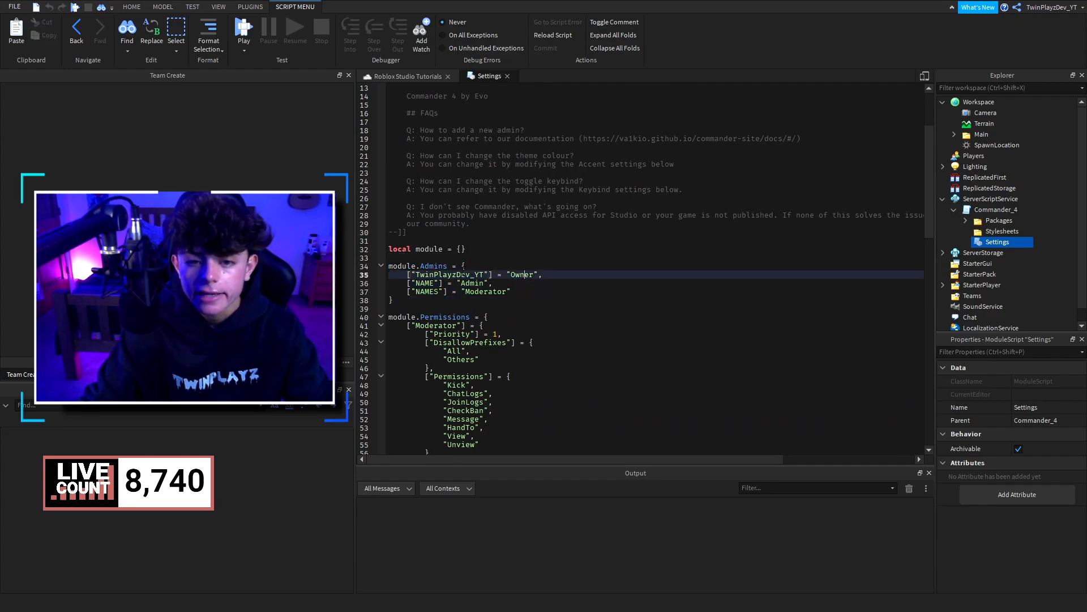
double_click(448, 274)
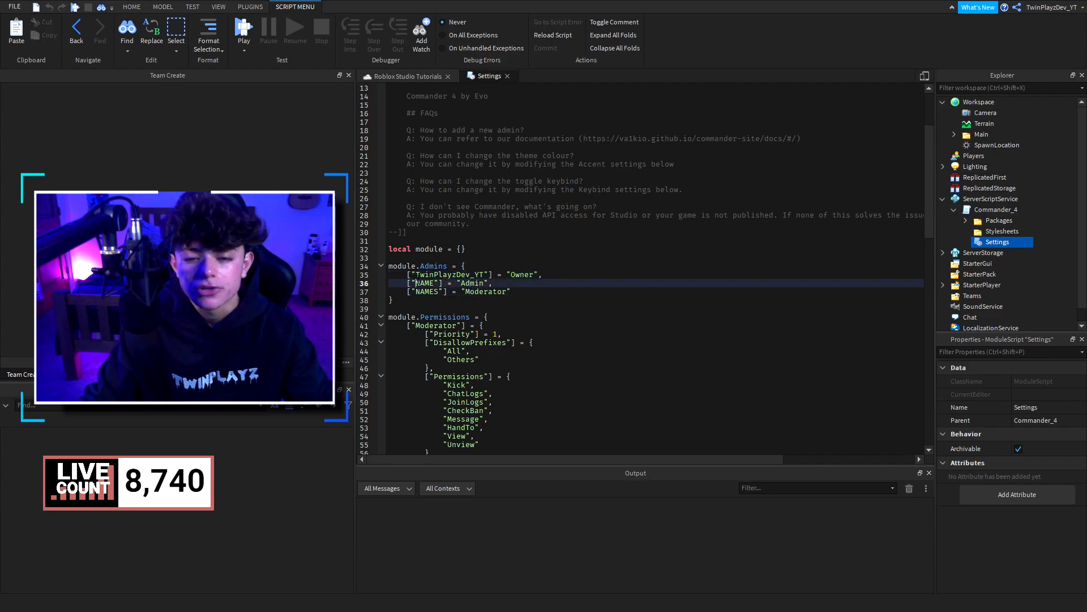
- Replace the NAME placeholder in module.Admins with a new entry set to "Admin"
double_click(426, 283)
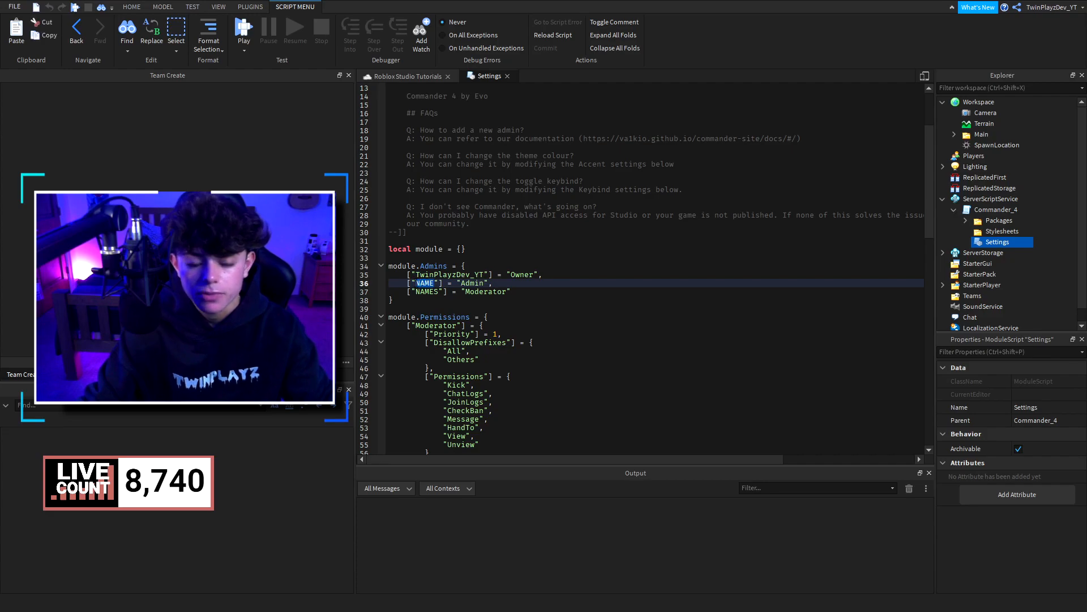
text(TYLERTHE)
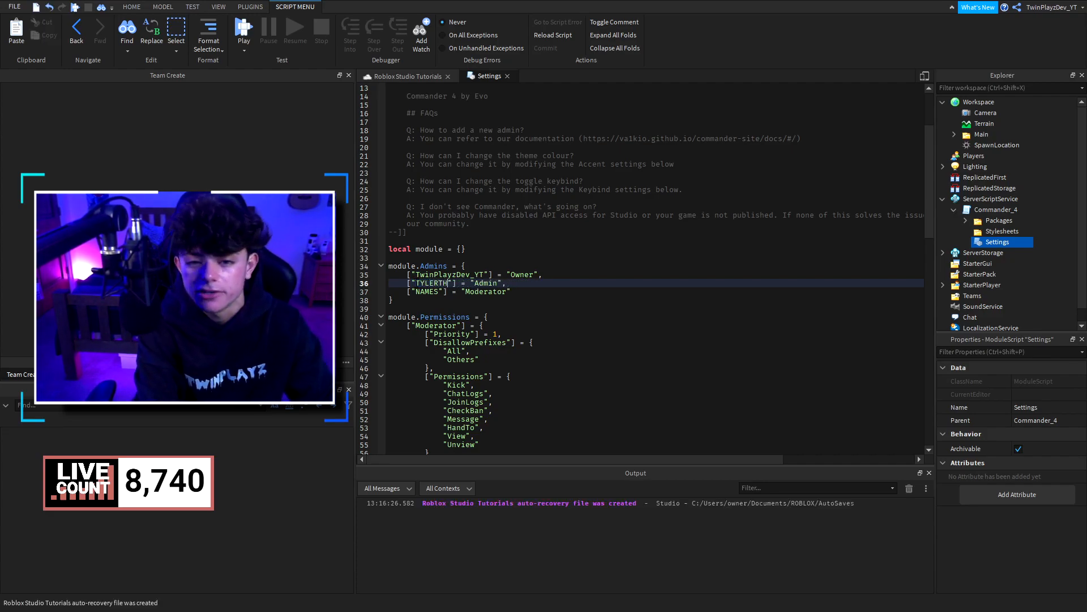
text(NAME)
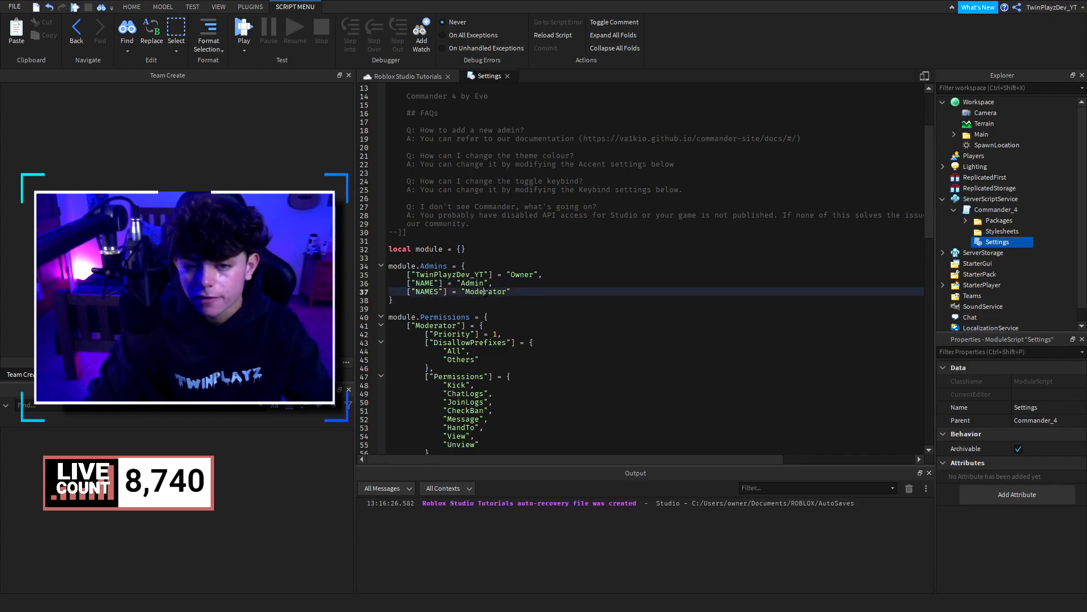
scroll(down, 3)
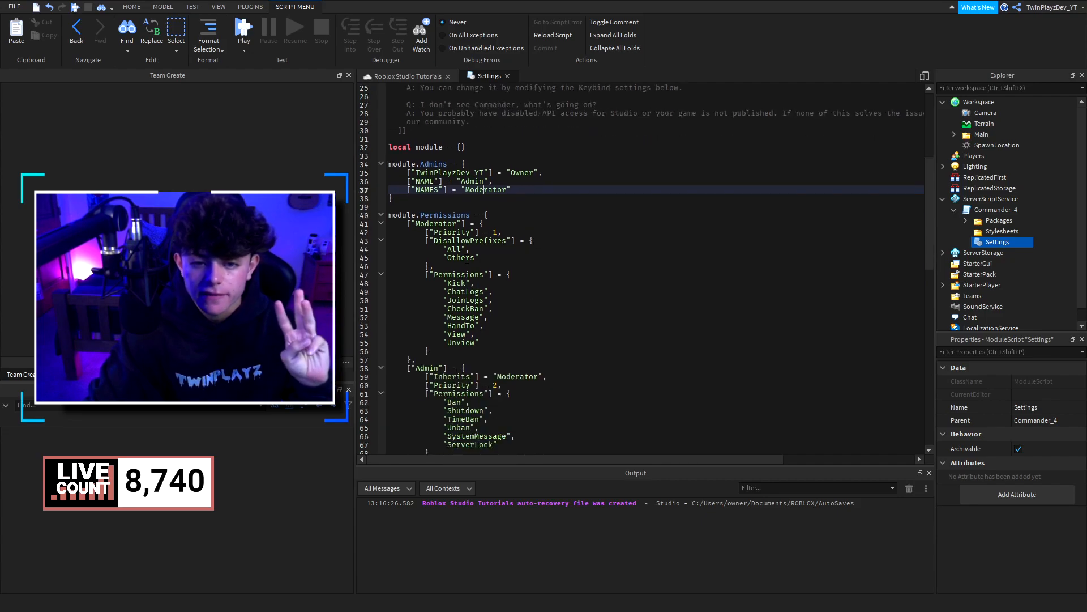
scroll(down, 3)
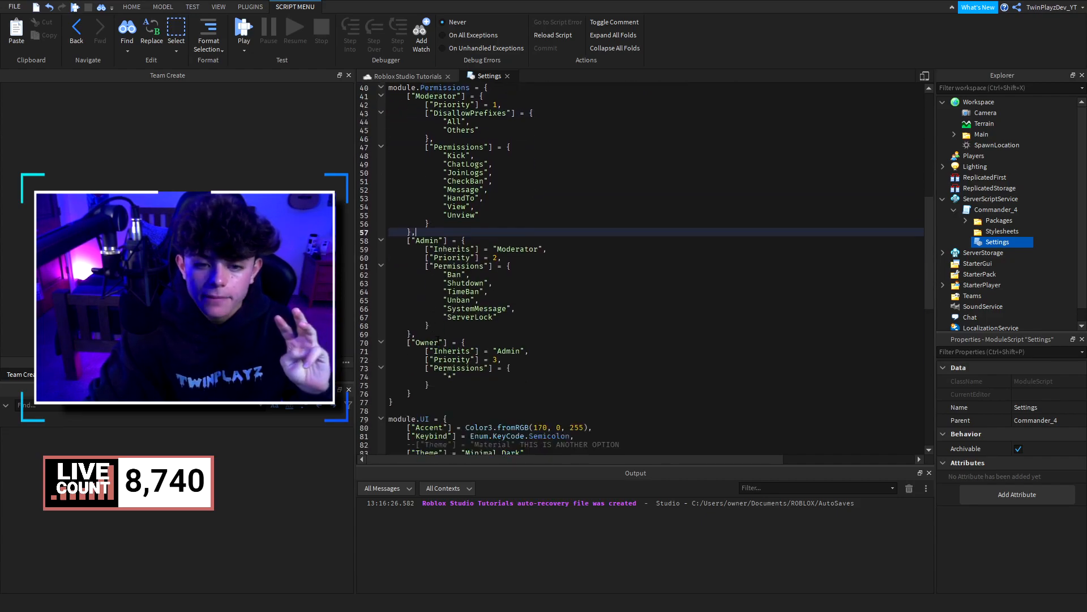
scroll(up, 3)
text(["ASDFASDF)
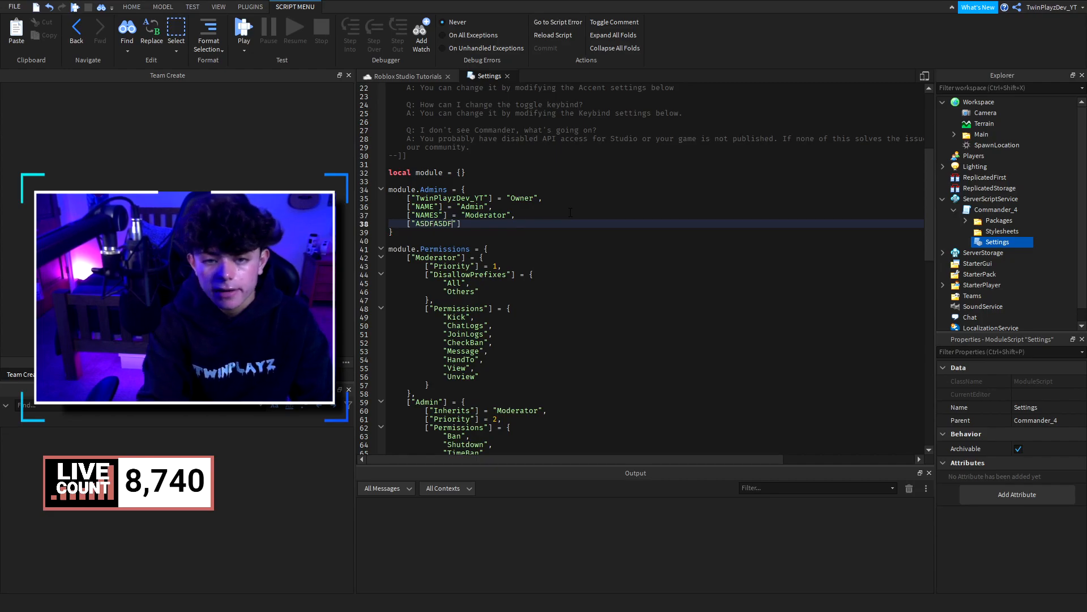
text(= ")
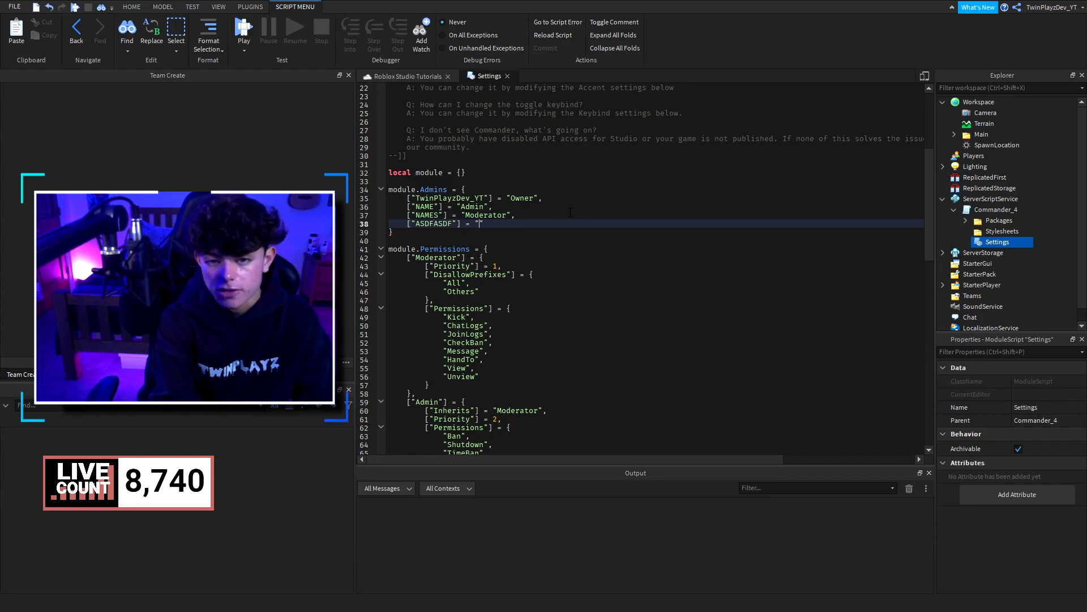
text(Admin)
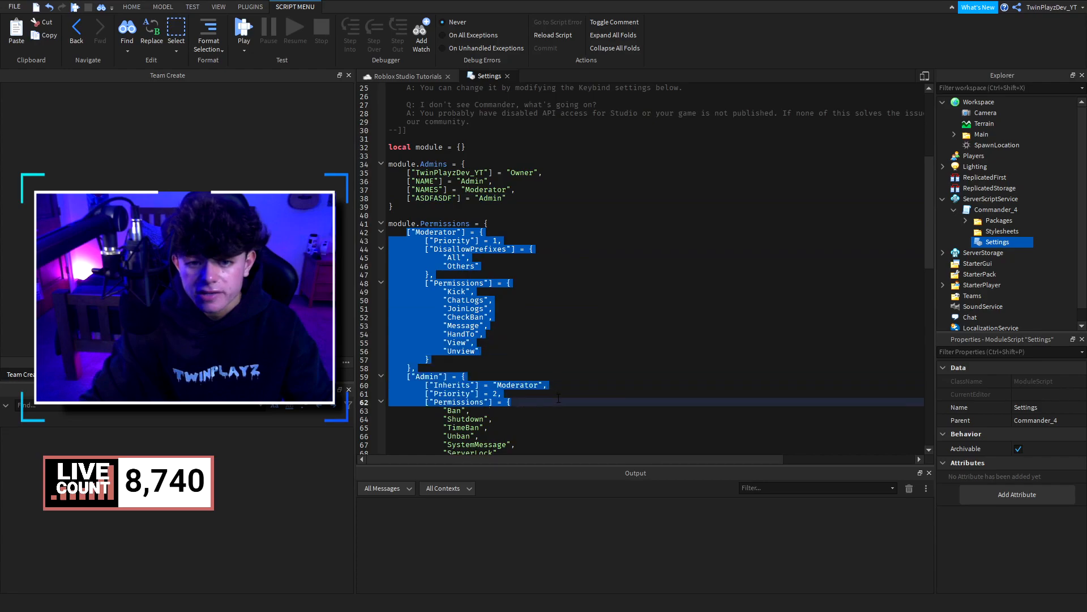
click(498, 291)
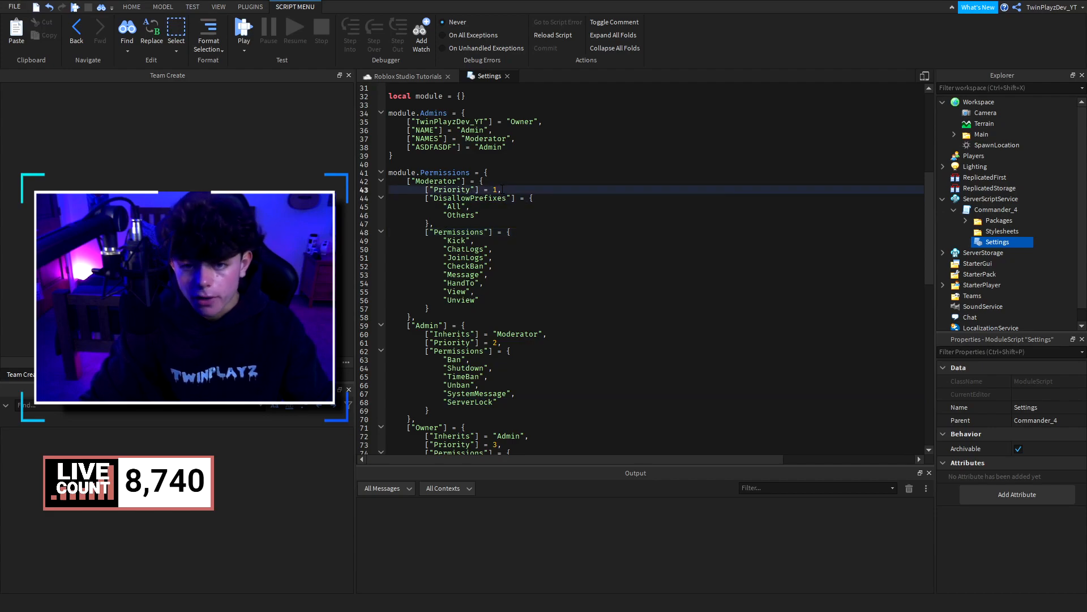
click(457, 240)
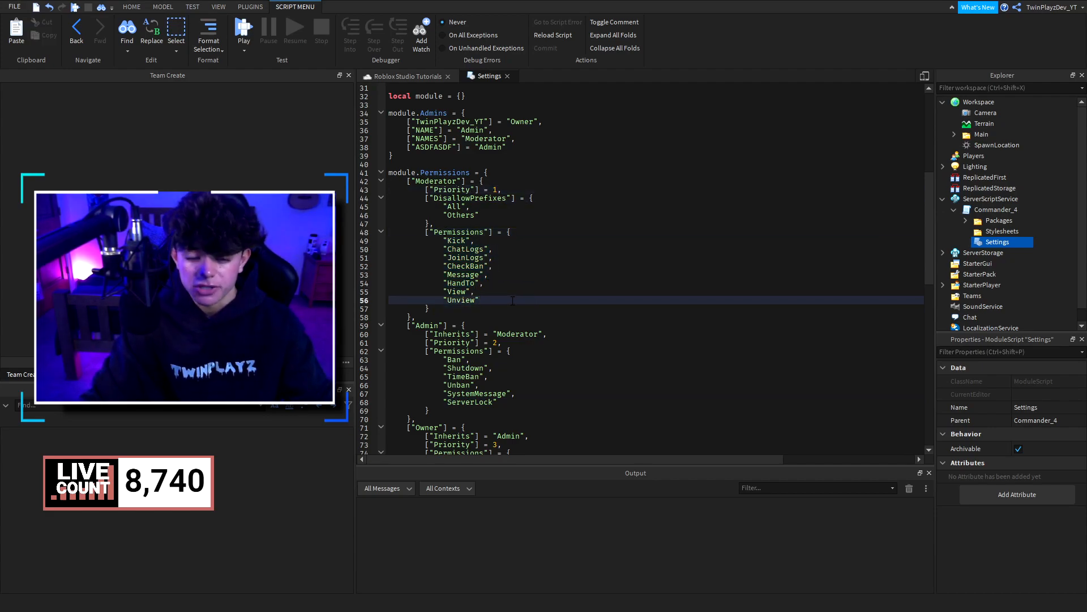
double_click(460, 299)
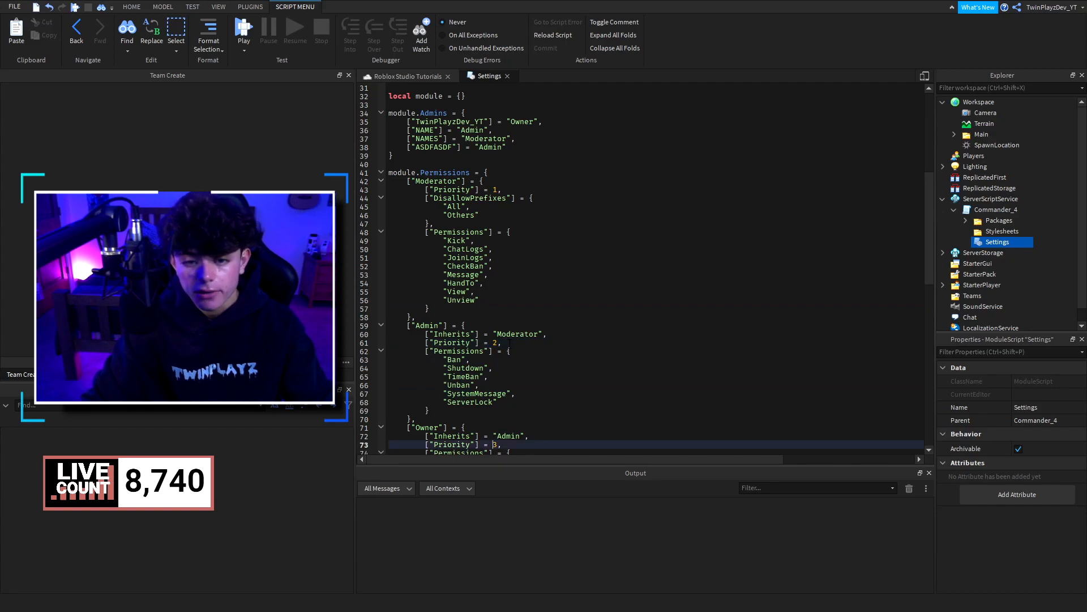
click(472, 334)
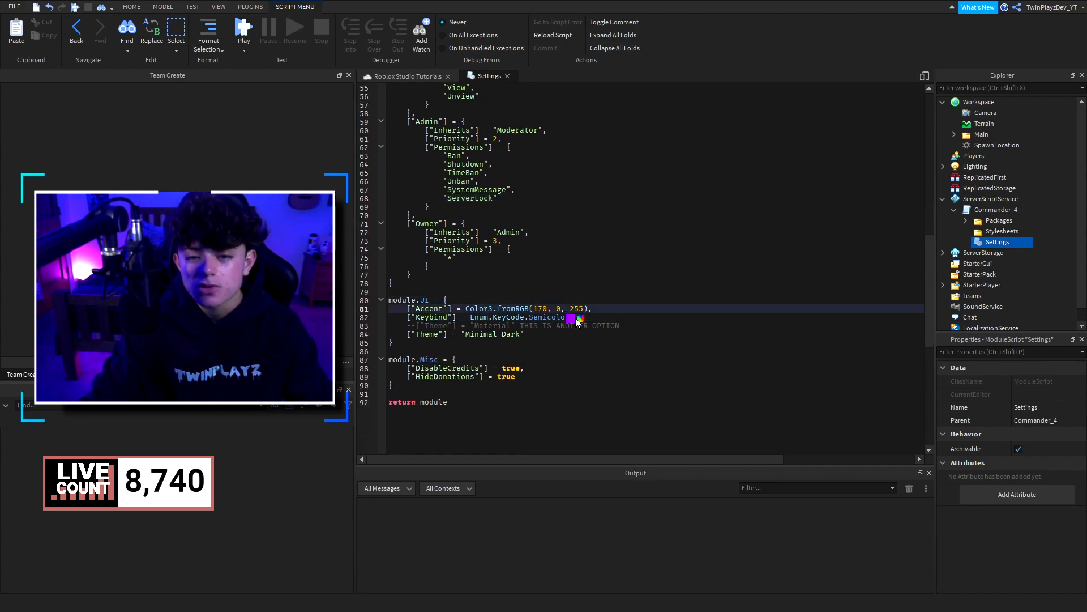
click(570, 317)
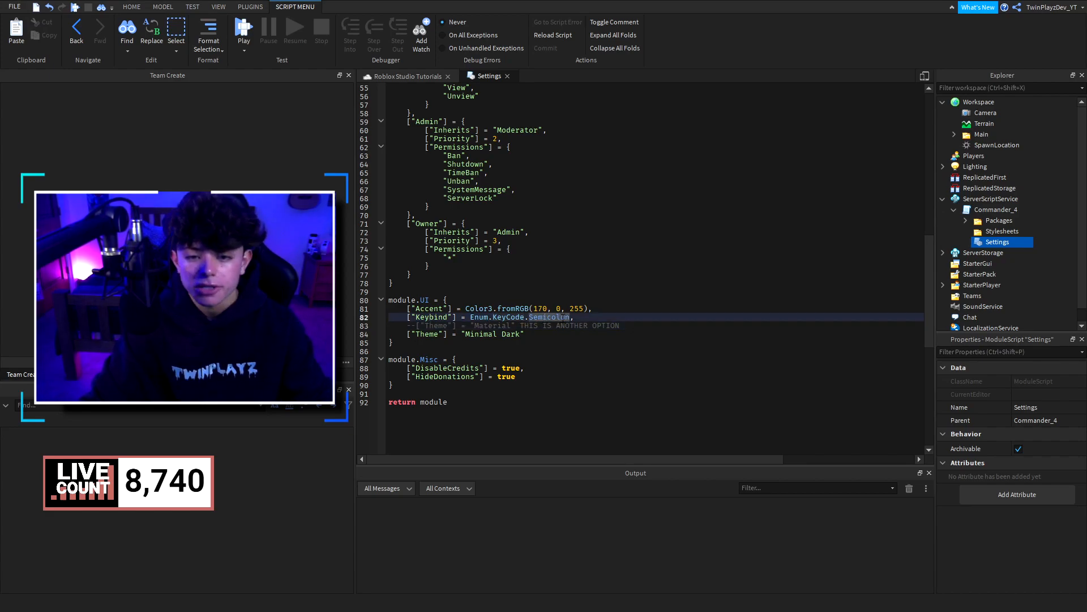
right_click(550, 317)
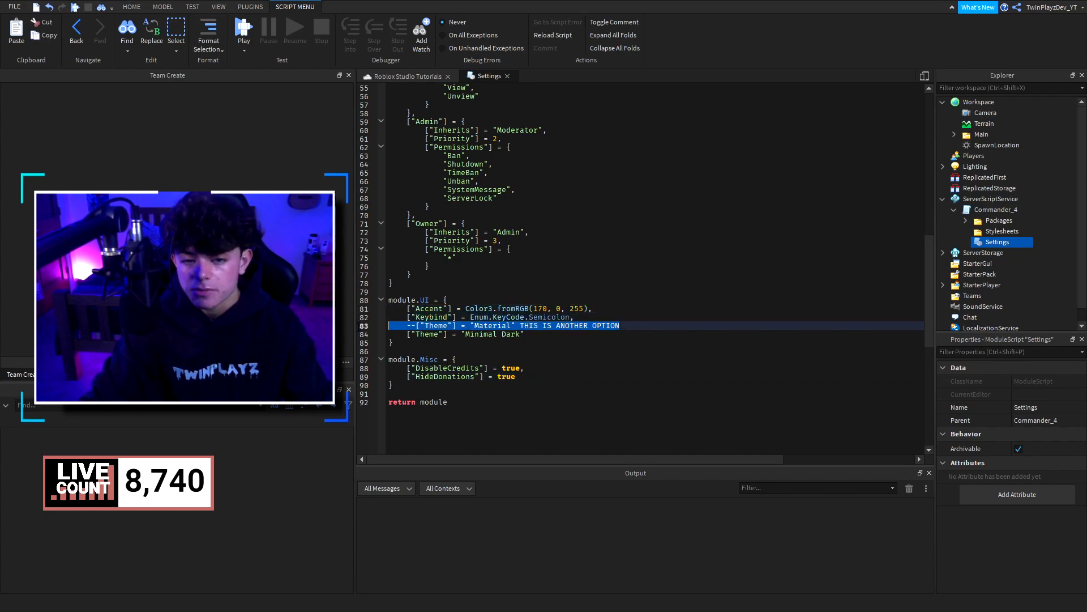
scroll(down, 3)
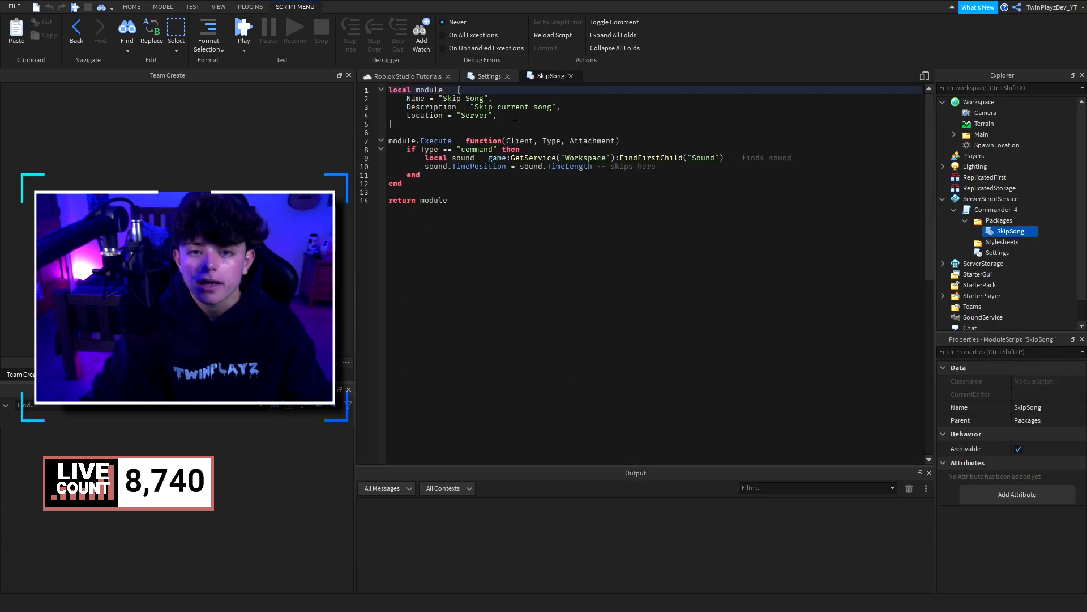
- Compare the SkipSong package script with Settings and add "Skip Song" to Admin permissions
double_click(461, 98)
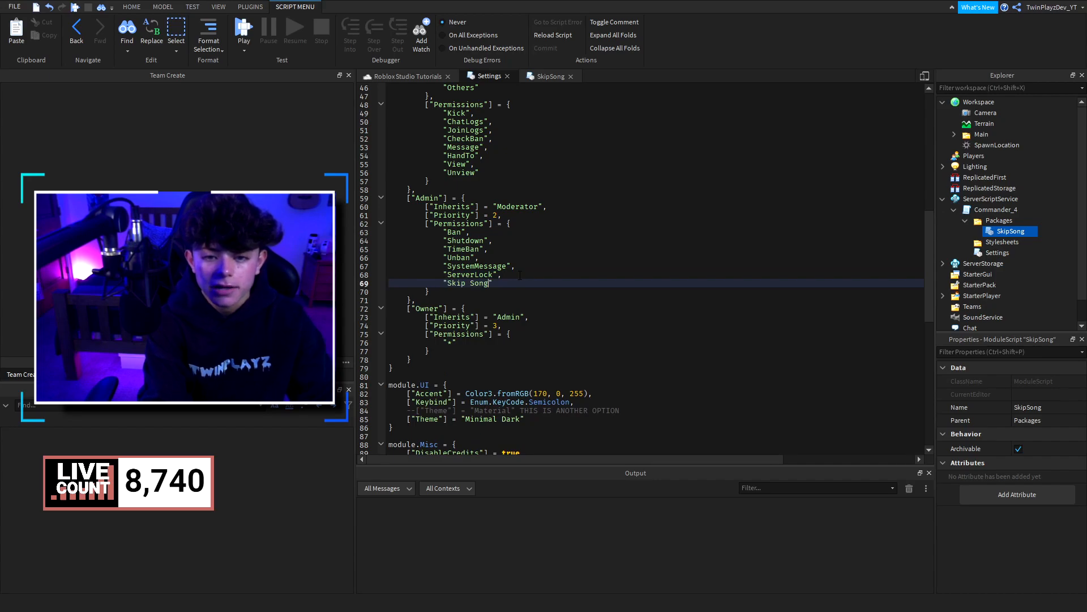
click(549, 76)
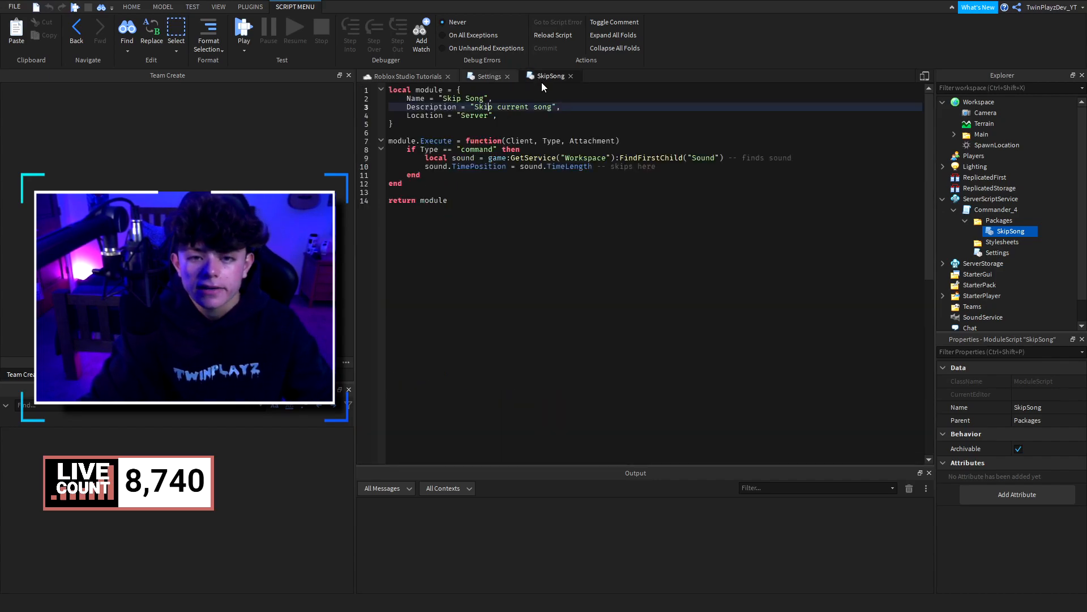
mouse_move(487, 75)
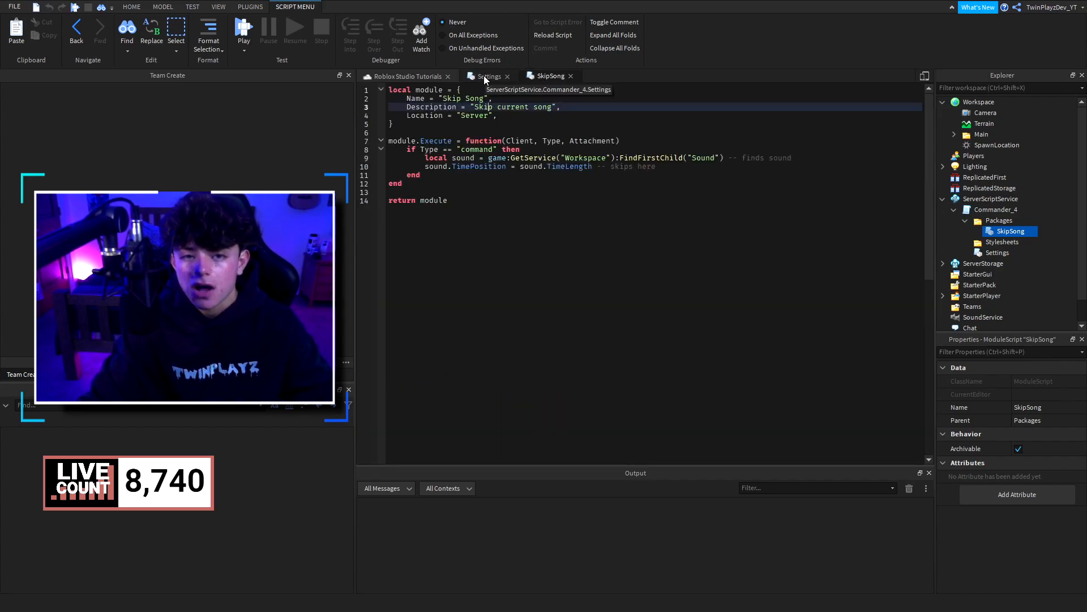
click(487, 77)
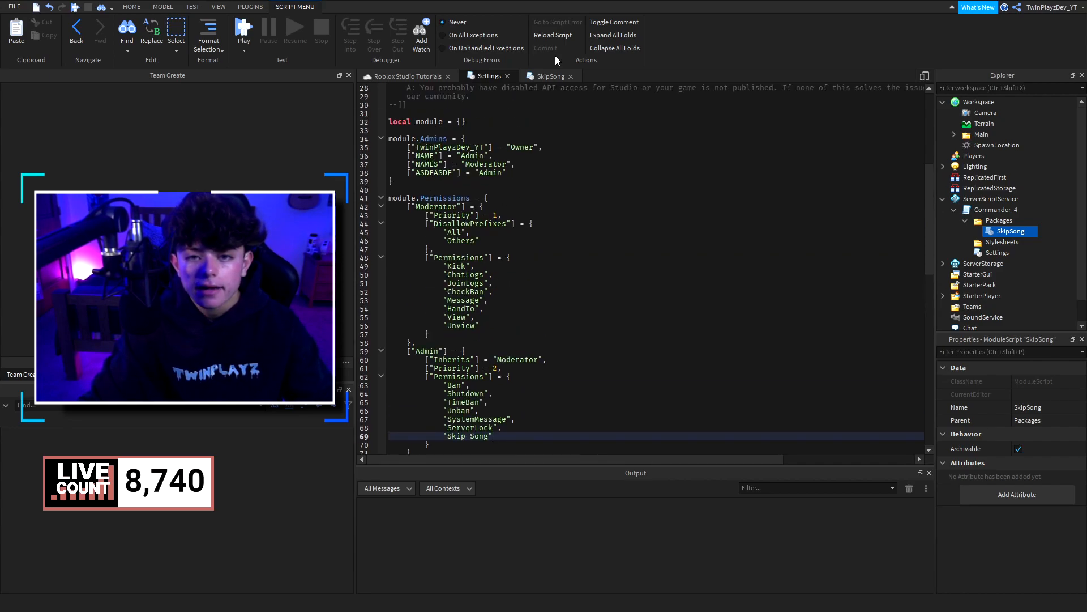
click(548, 75)
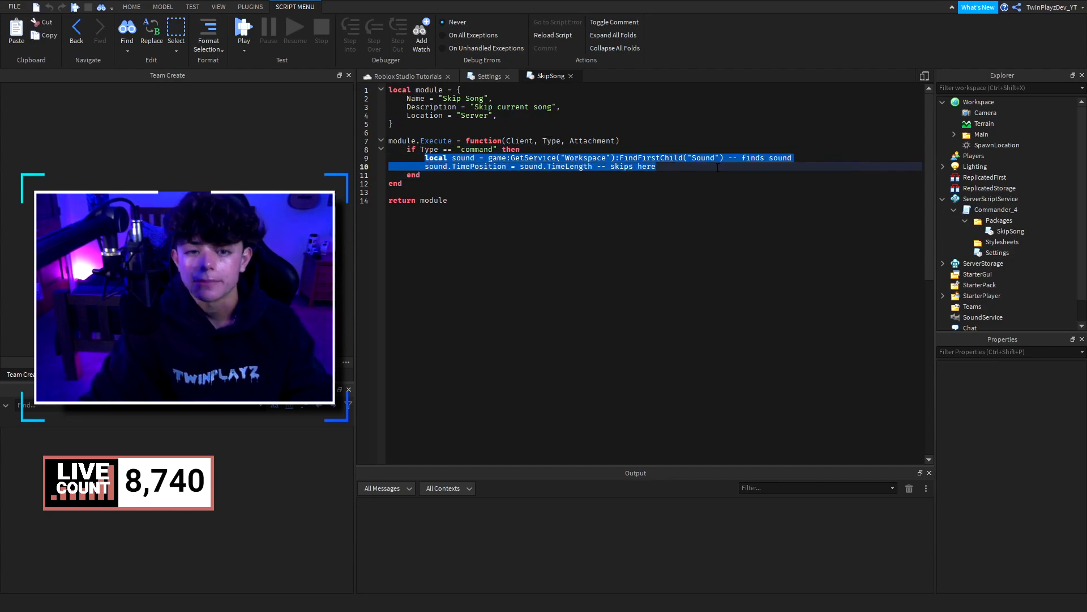
click(515, 123)
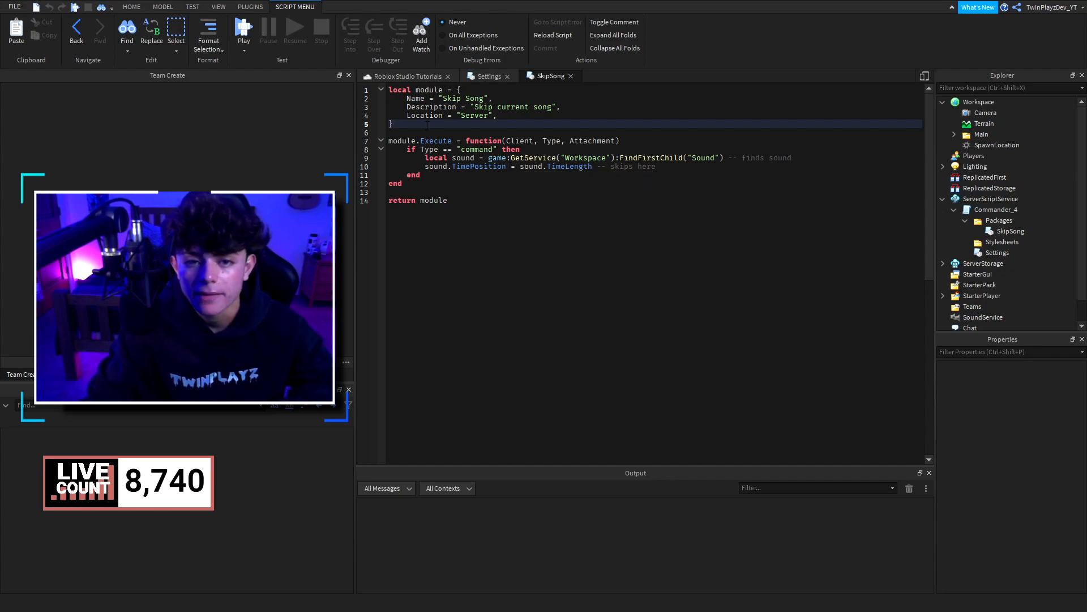
click(1007, 231)
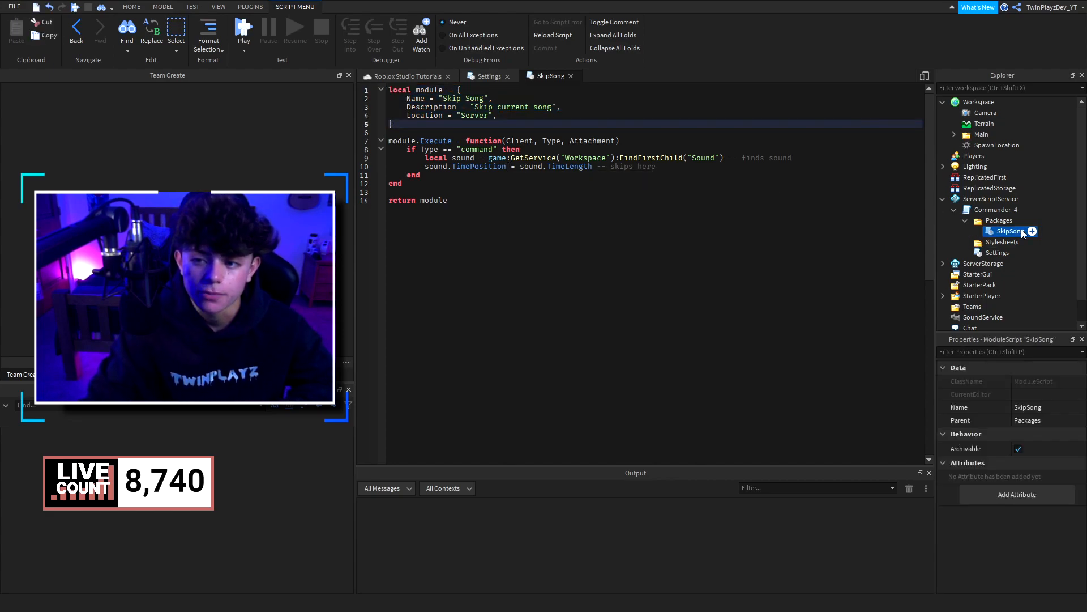
click(444, 98)
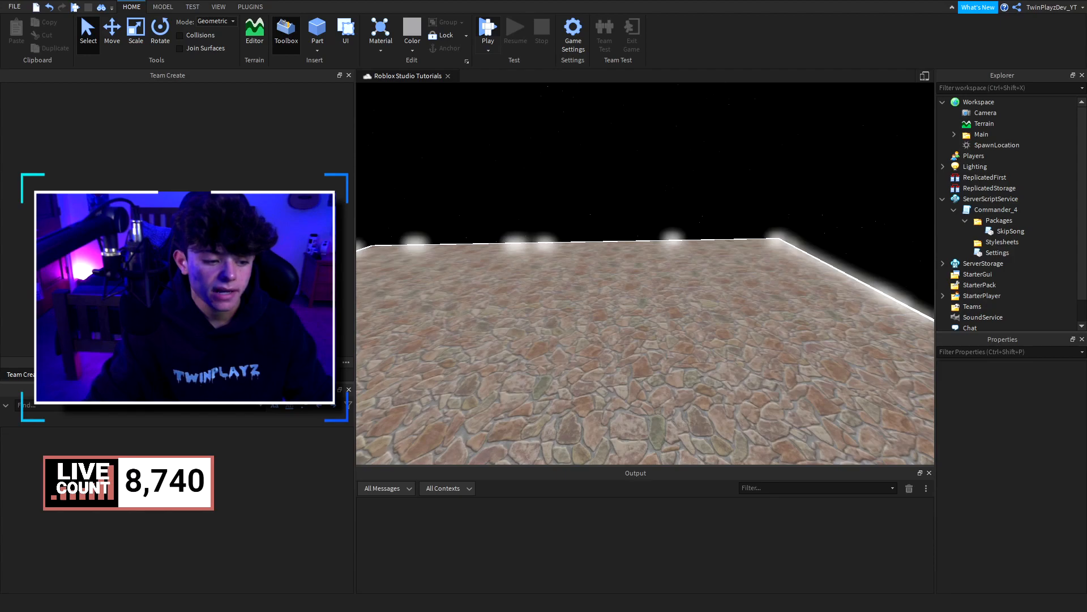
- Start Play, let the character spawn, and open the Commander admin panel
click(488, 30)
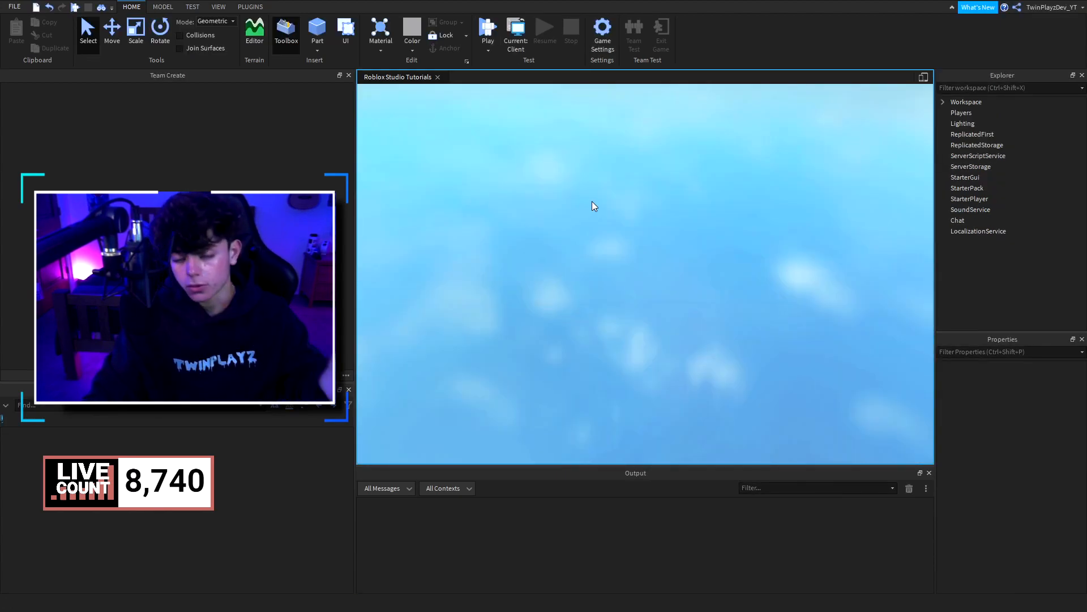
click(487, 31)
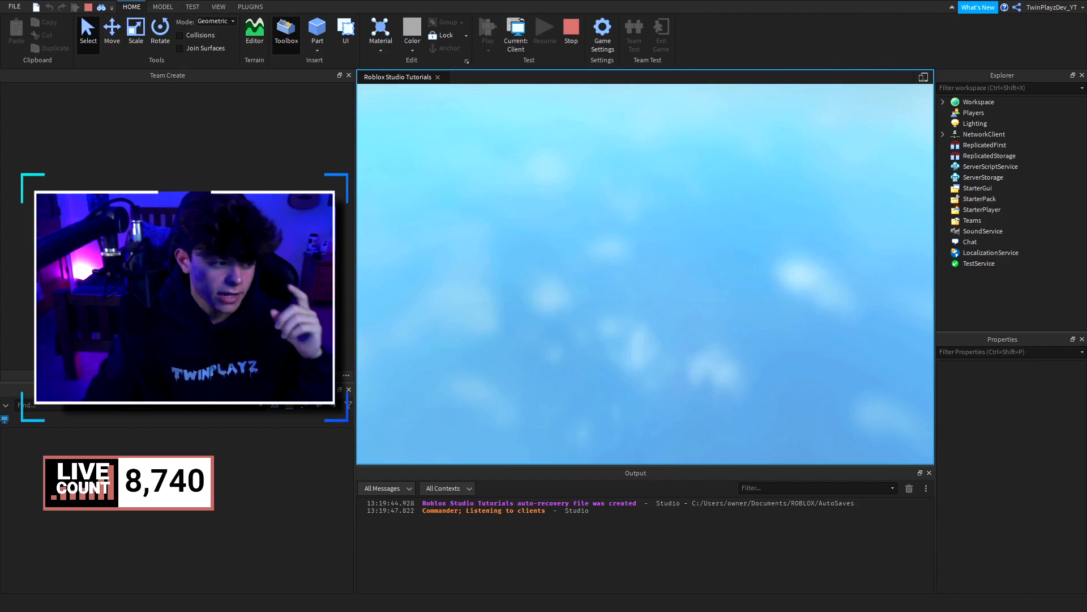
click(254, 31)
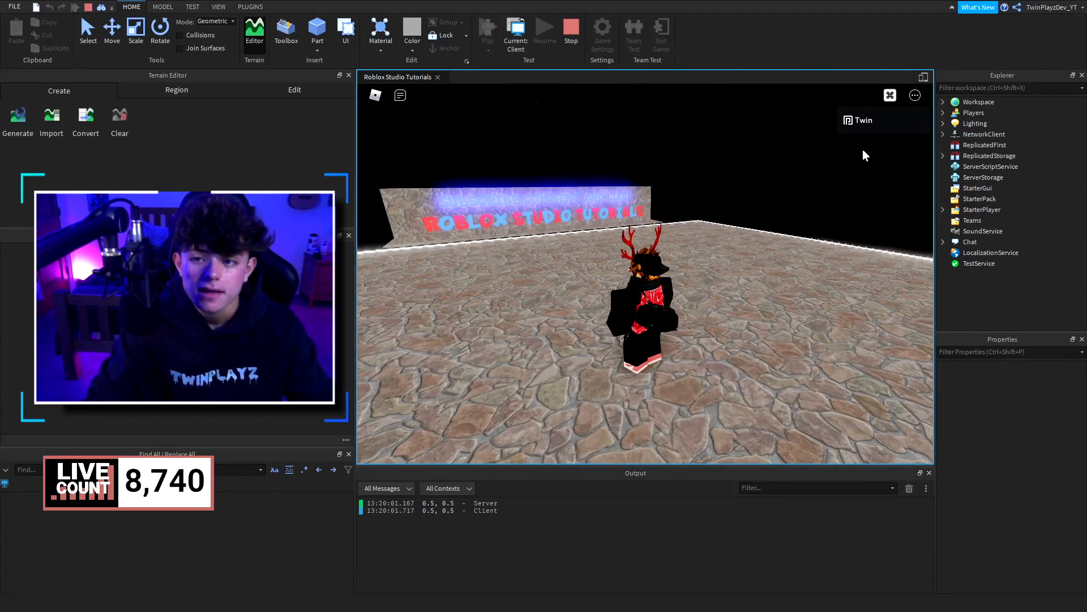
click(889, 95)
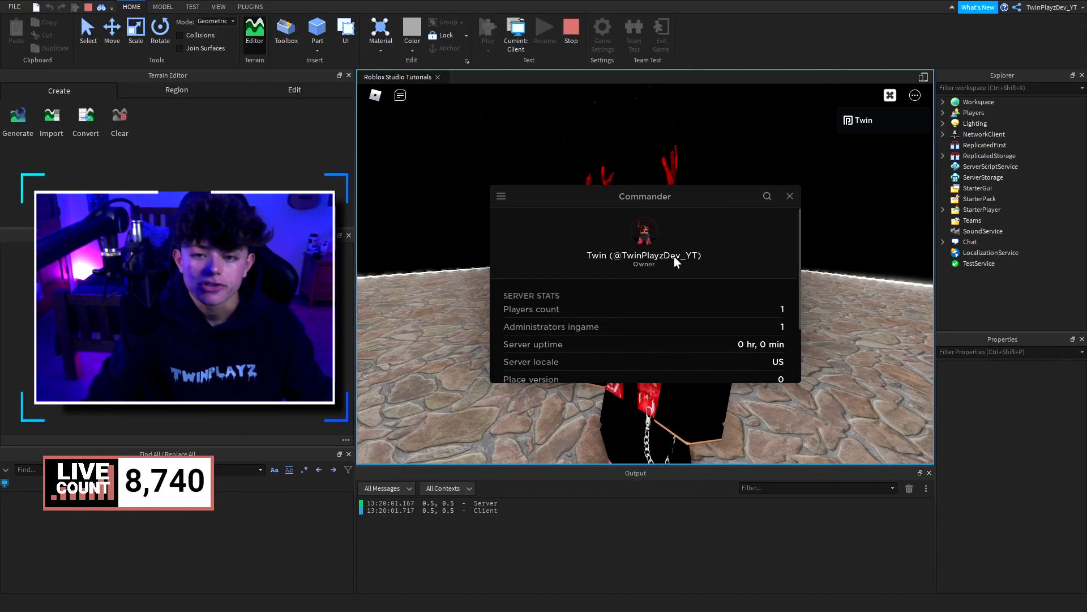
- Kill your own player TwinPlayzDev_YT from Commander's Players page
click(501, 197)
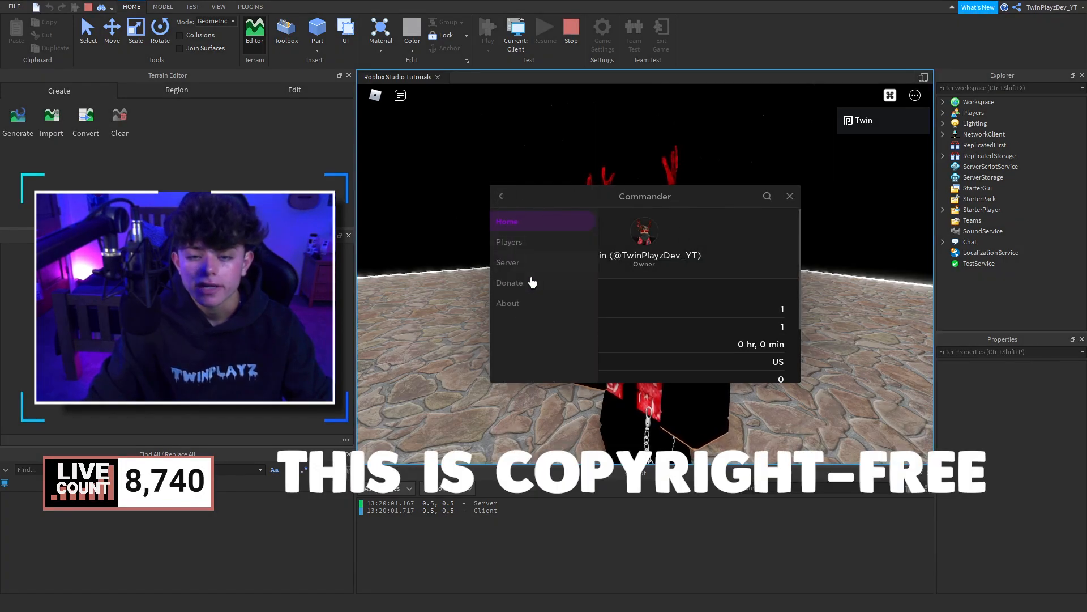
mouse_move(536, 255)
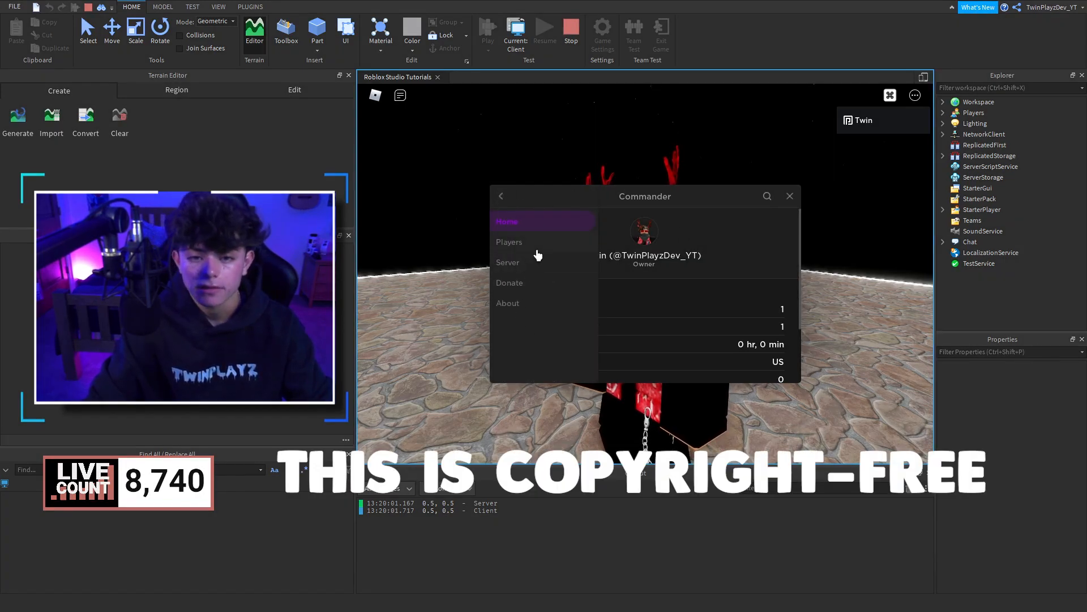
click(509, 241)
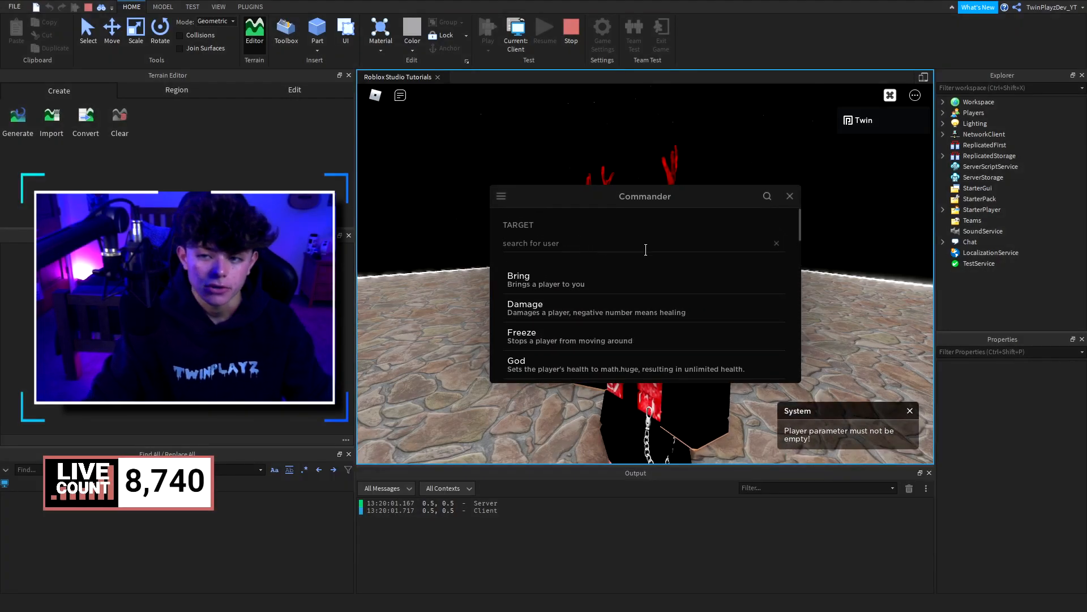
text(TwinPlayzDev_YT)
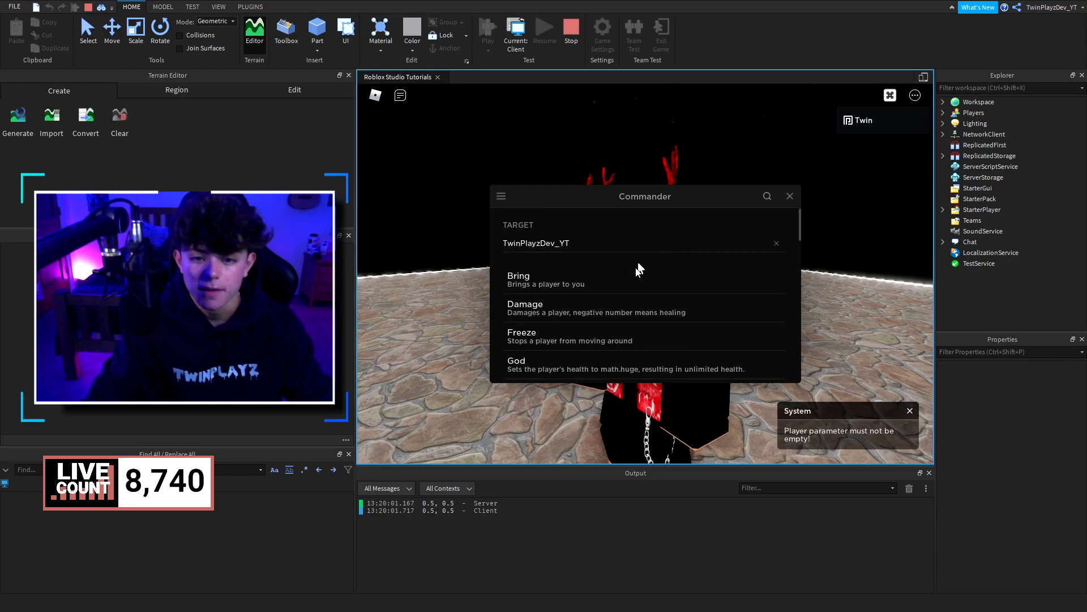
scroll(down, 3)
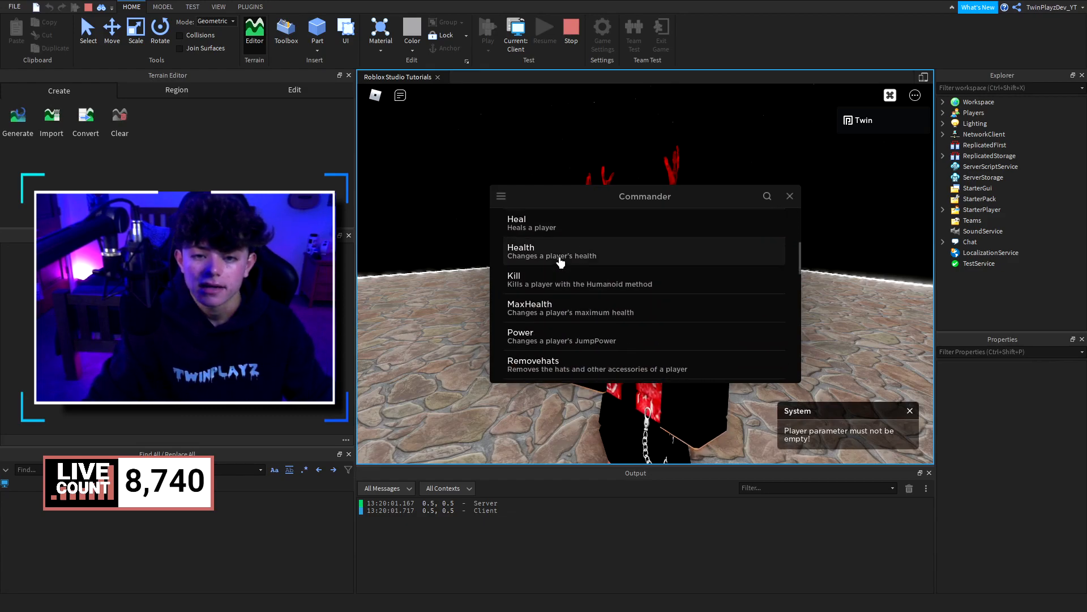
click(551, 251)
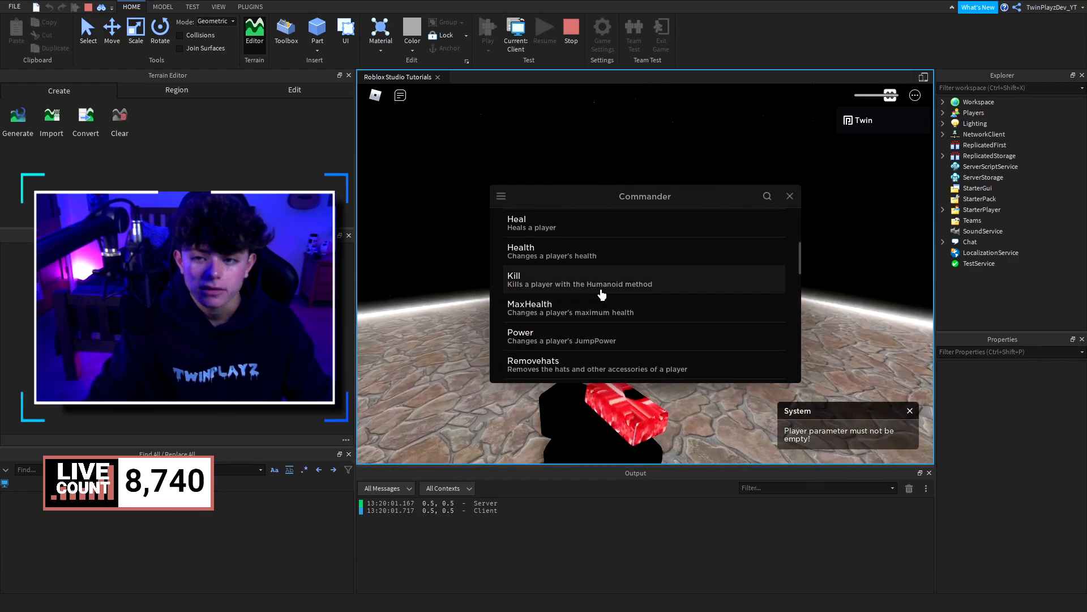
click(501, 196)
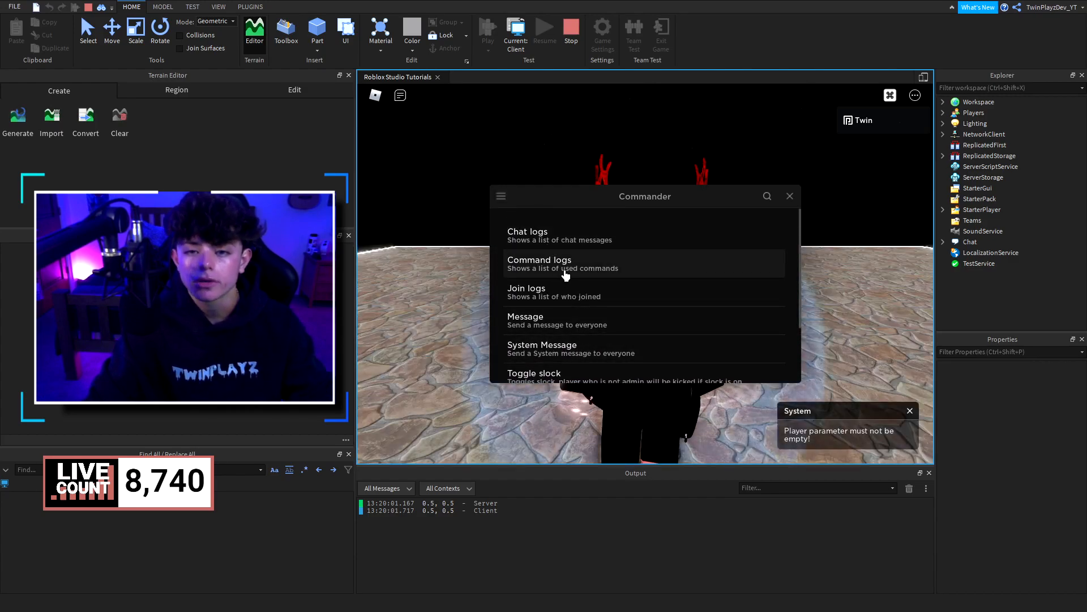
- Broadcast the message "Welcome!" to everyone and dismiss the banner
click(500, 196)
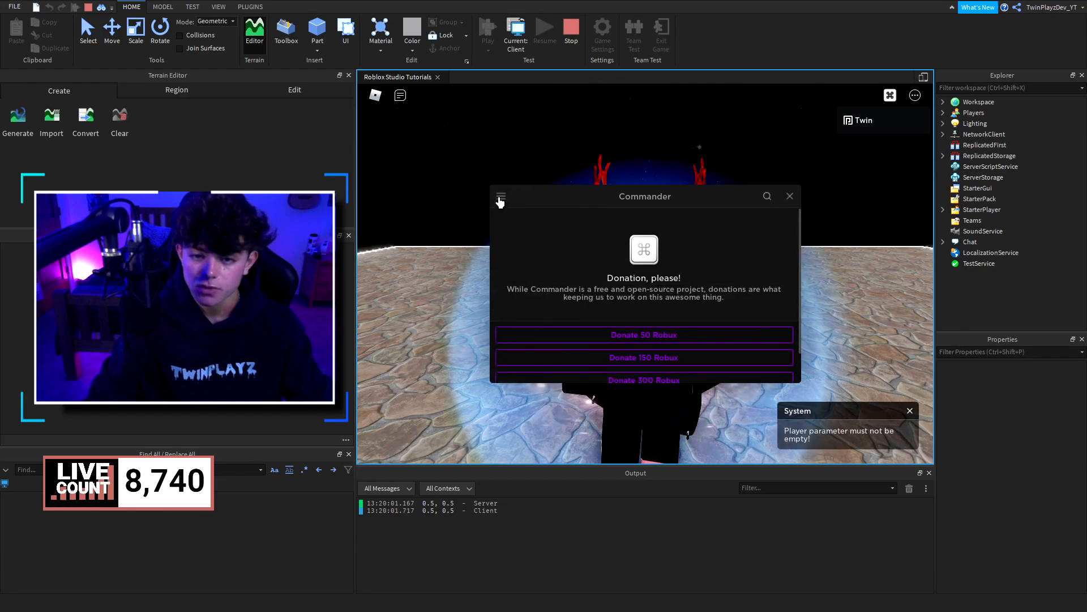
click(500, 197)
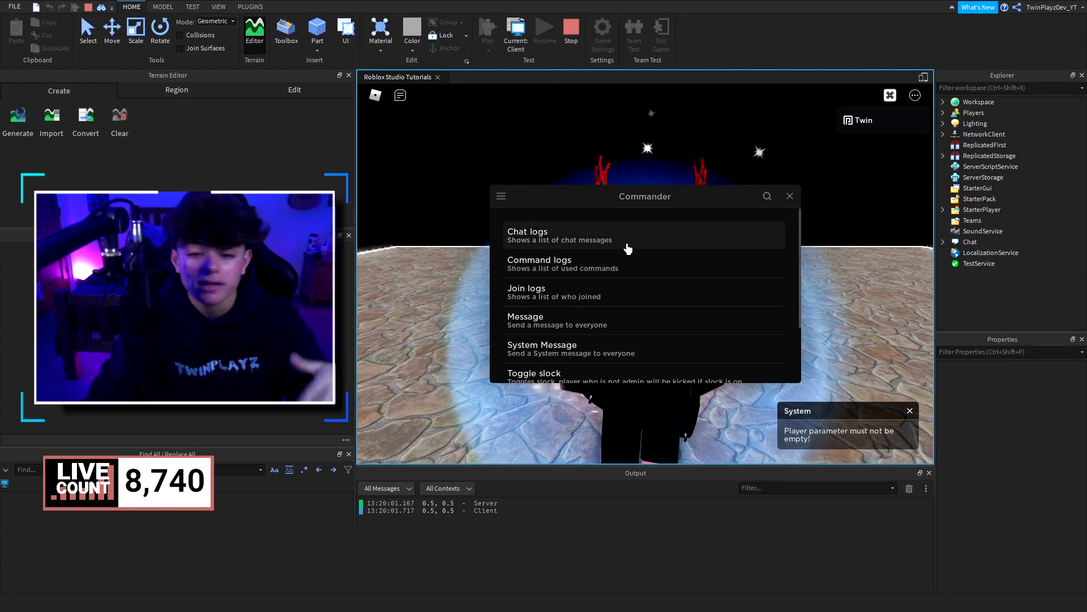
mouse_move(619, 331)
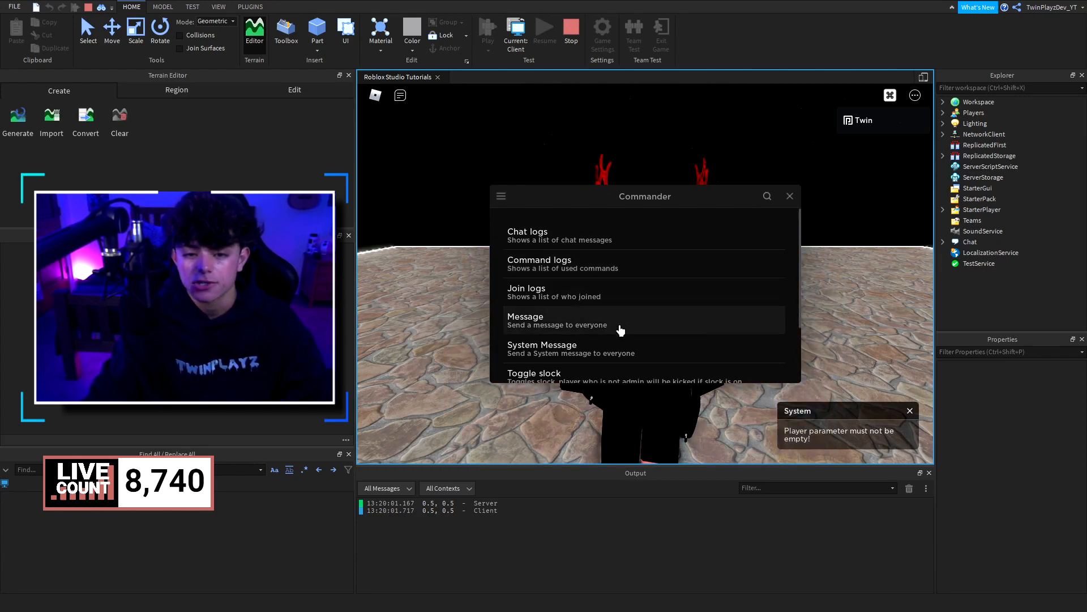
click(556, 320)
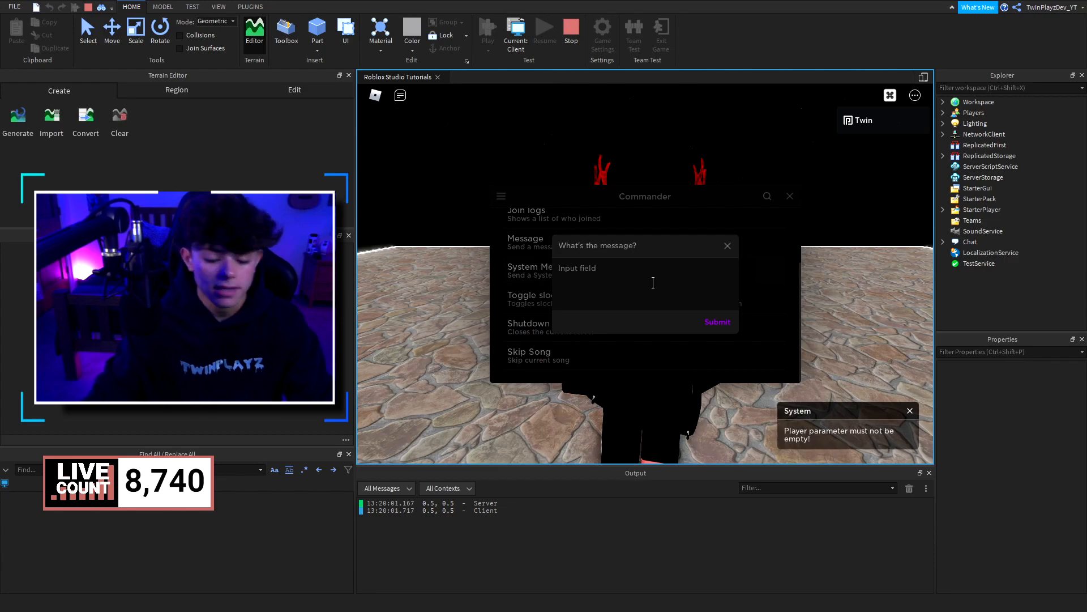
text(Welcome!)
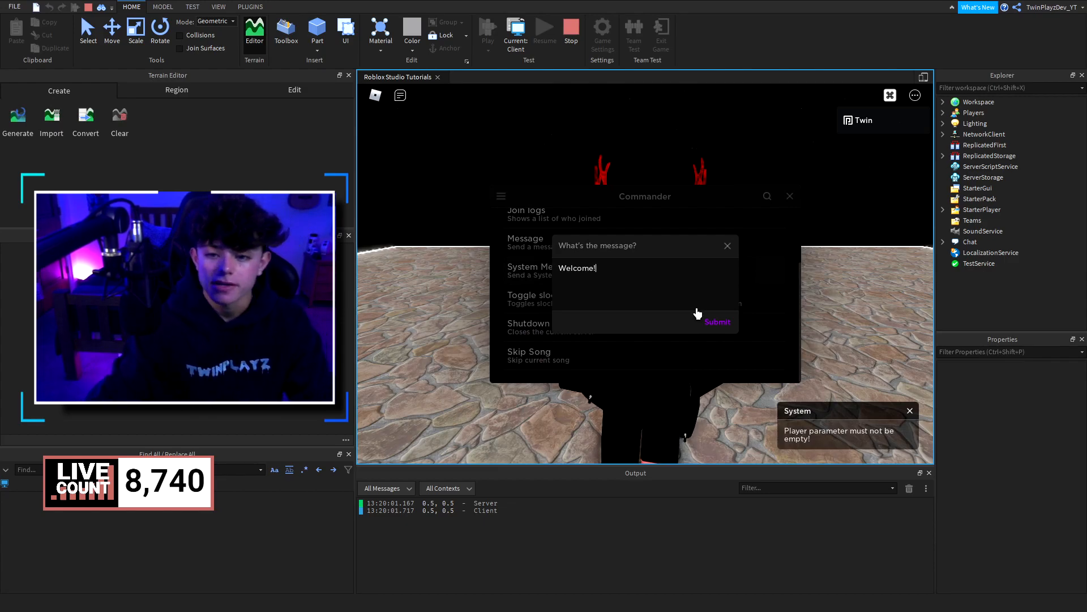
click(717, 321)
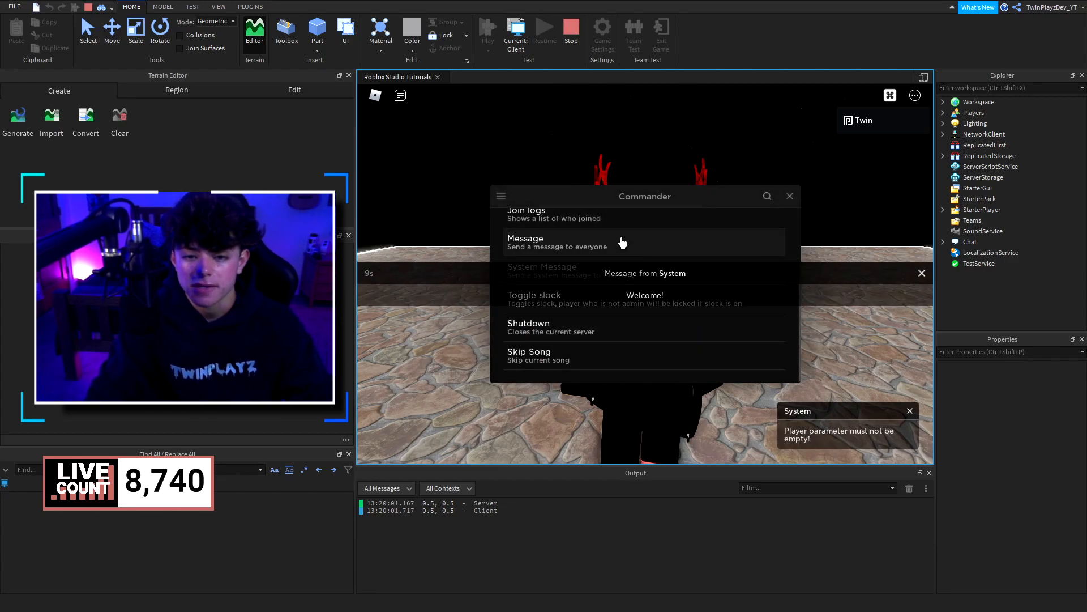
click(538, 355)
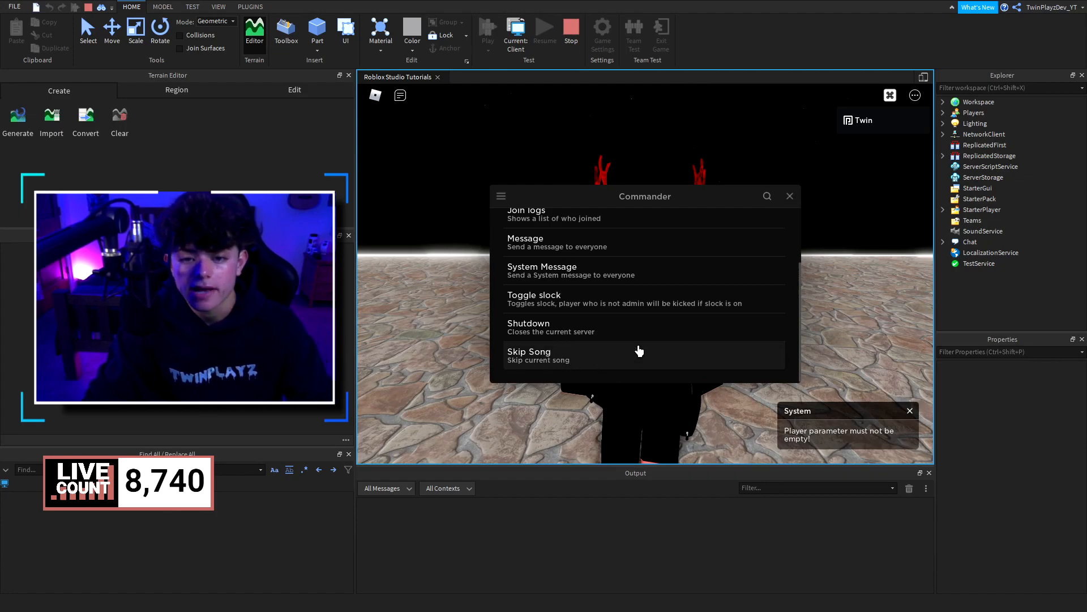
mouse_move(639, 327)
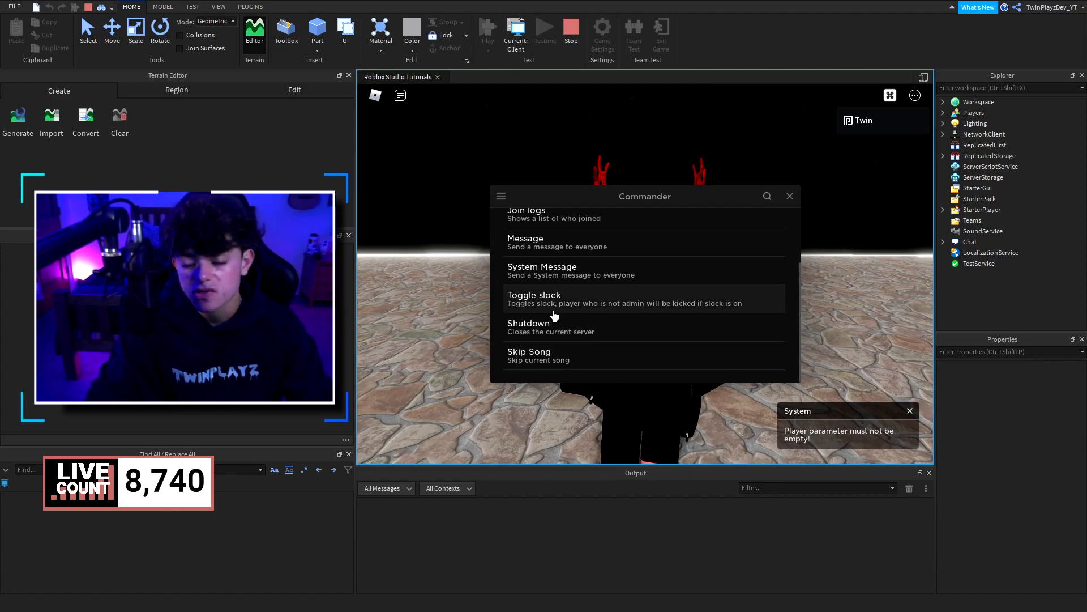
- Return to Commander's Home page and stop the play test
click(501, 195)
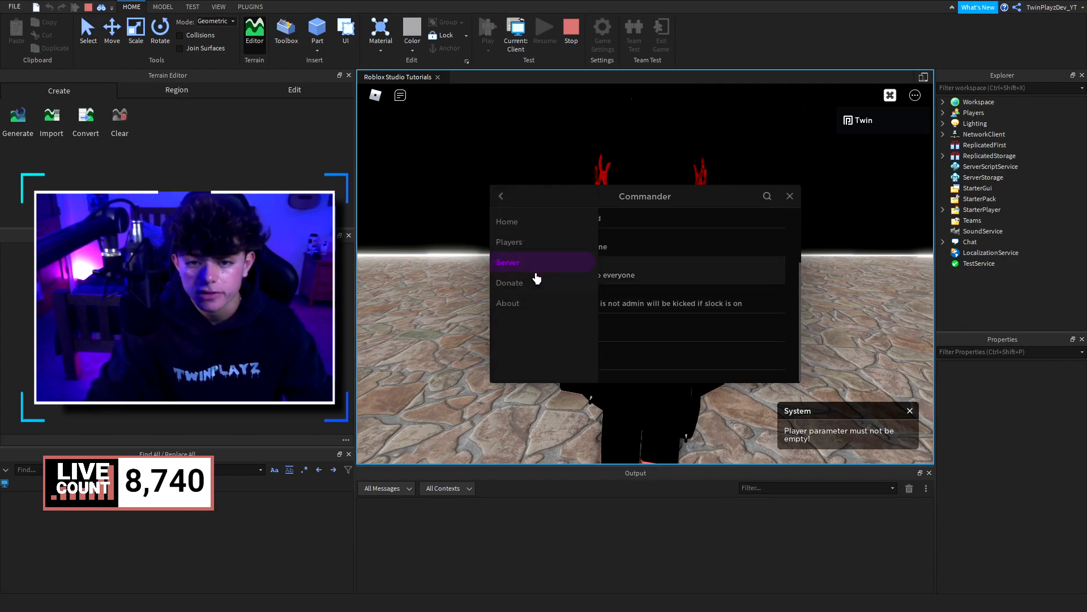
click(509, 282)
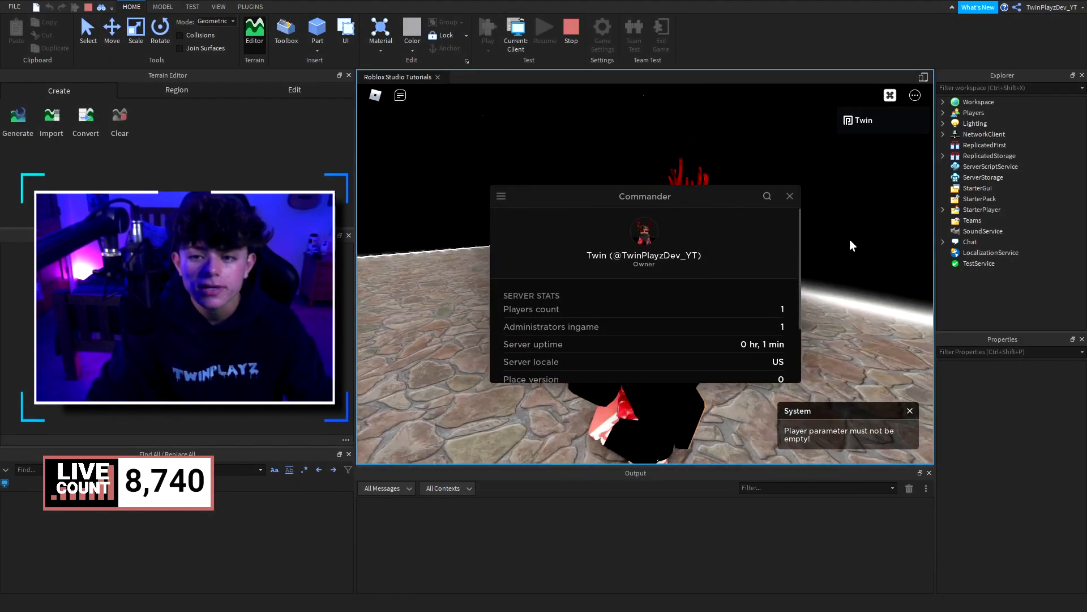
click(571, 28)
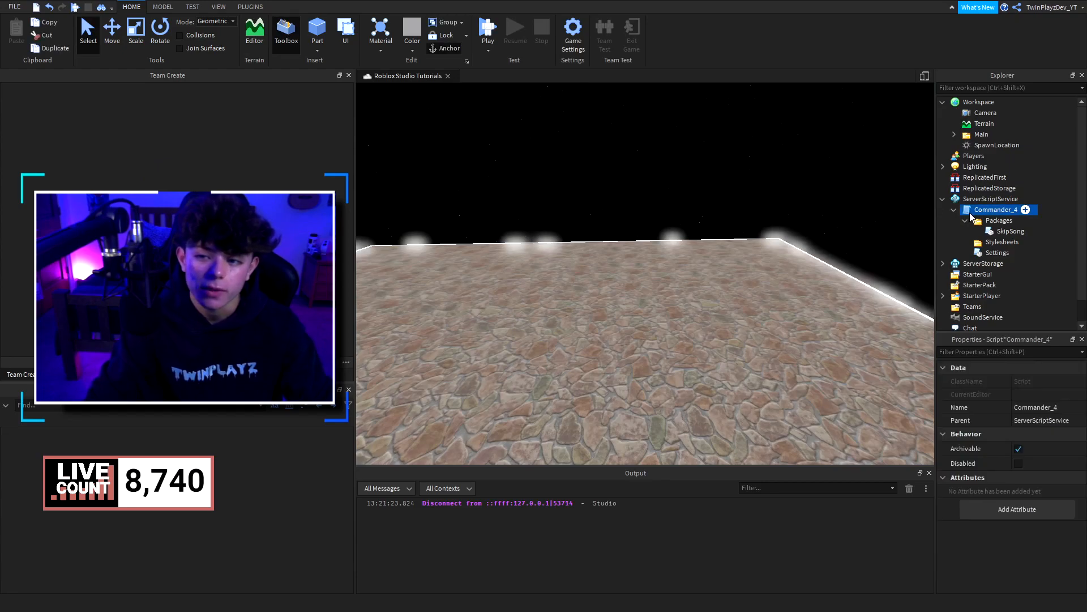
- Inspect Commander_4's SkipSong package and Settings in Explorer, then start a play test
double_click(996, 253)
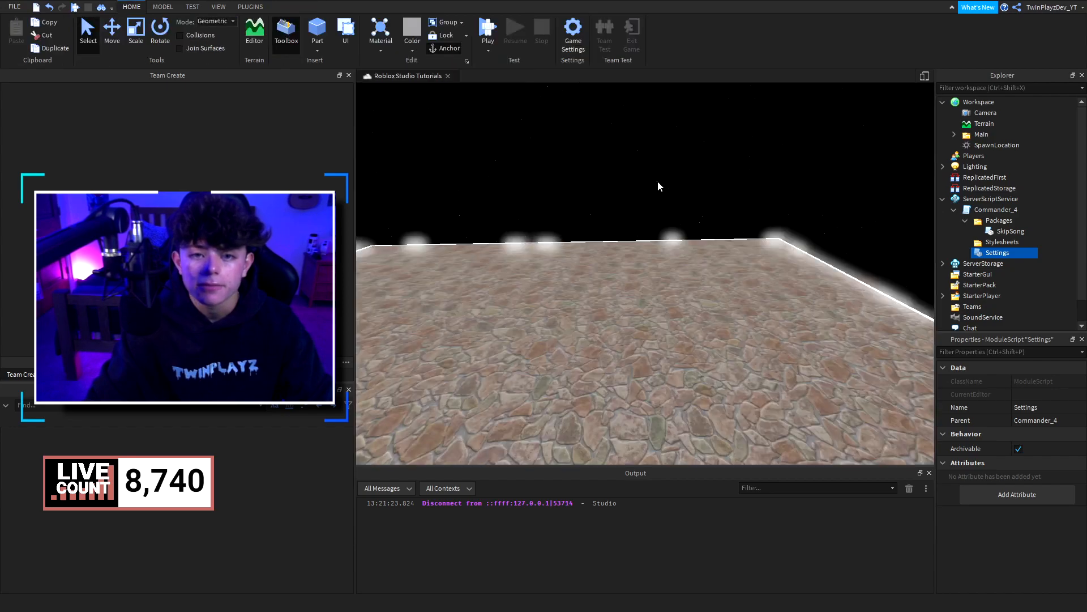
click(487, 30)
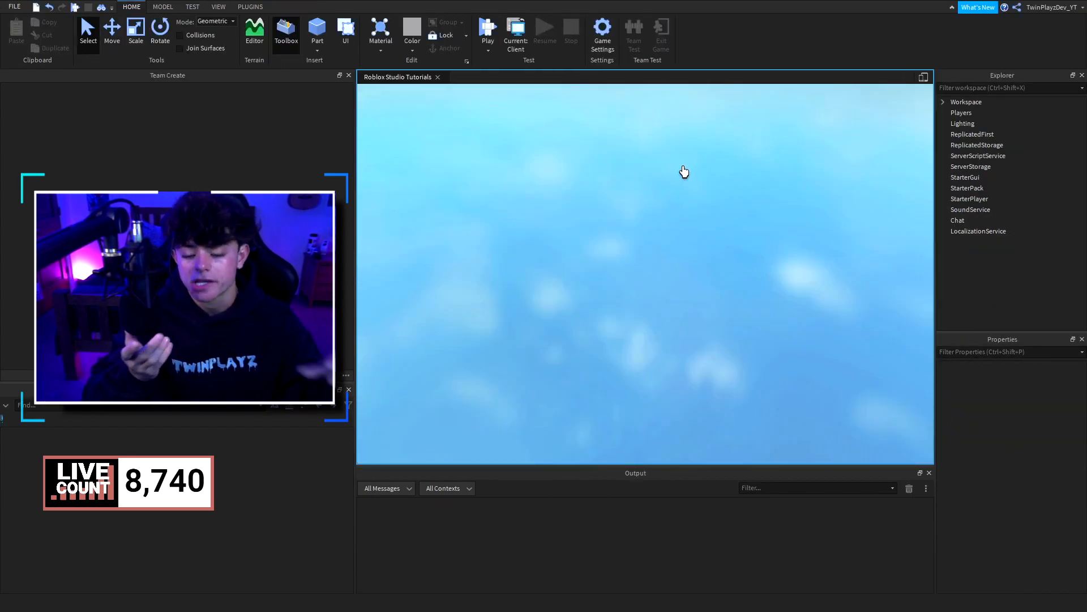
- Open the light-themed Commander menu and browse its Server commands list
click(487, 29)
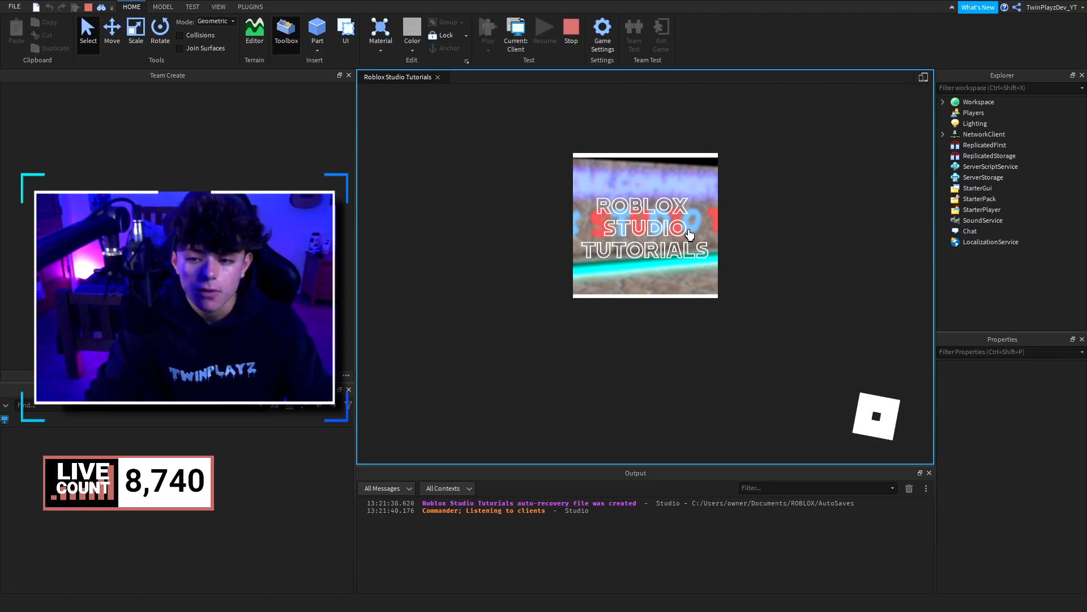
click(488, 28)
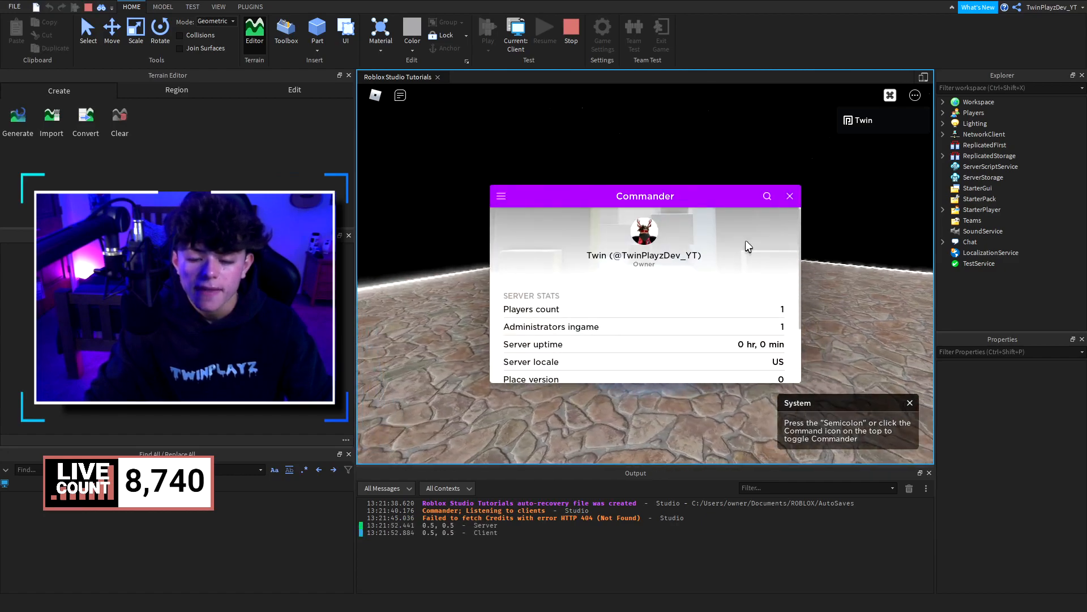
click(501, 196)
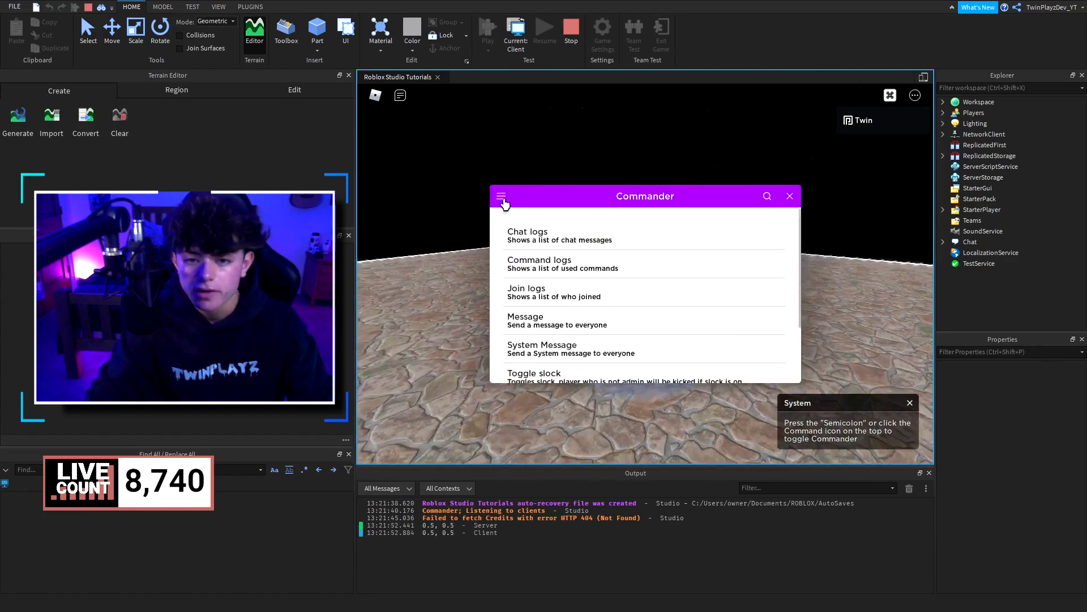
scroll(down, 3)
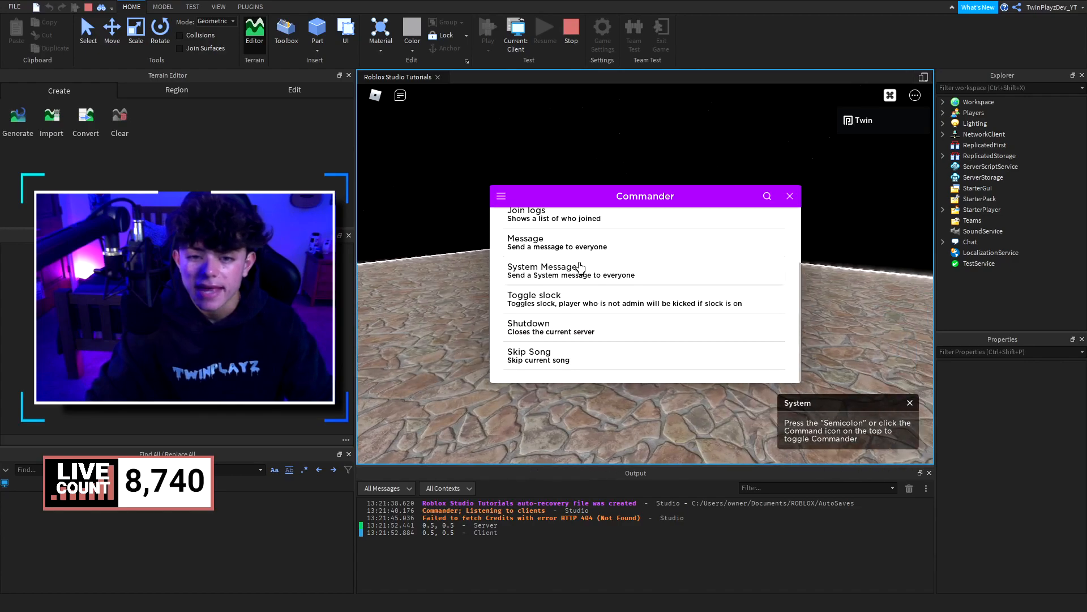
- Run Shutdown with reason 'test' and stop the play test
click(544, 270)
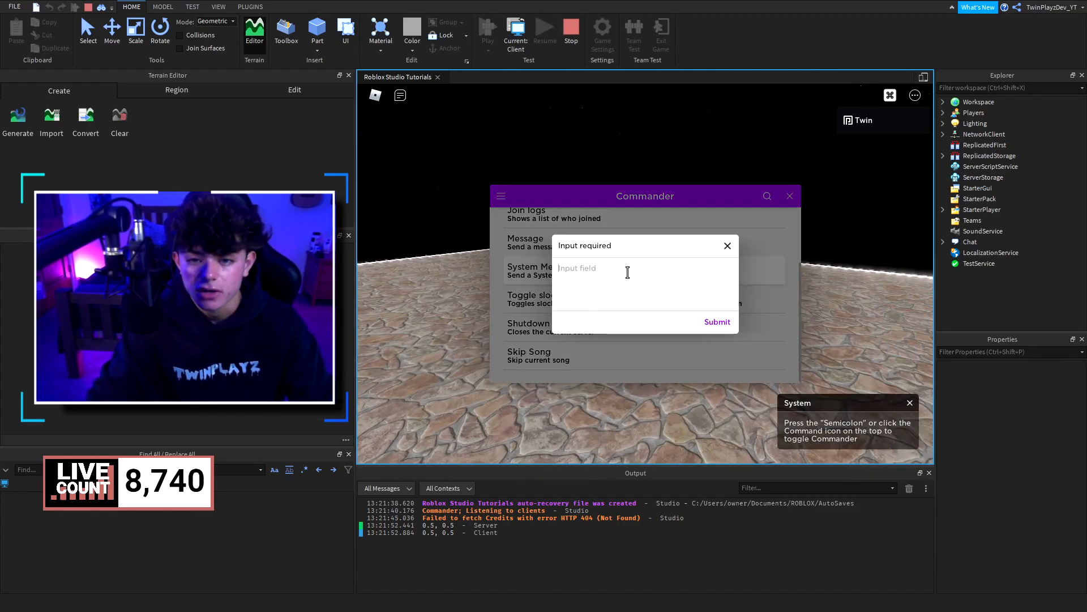
click(717, 321)
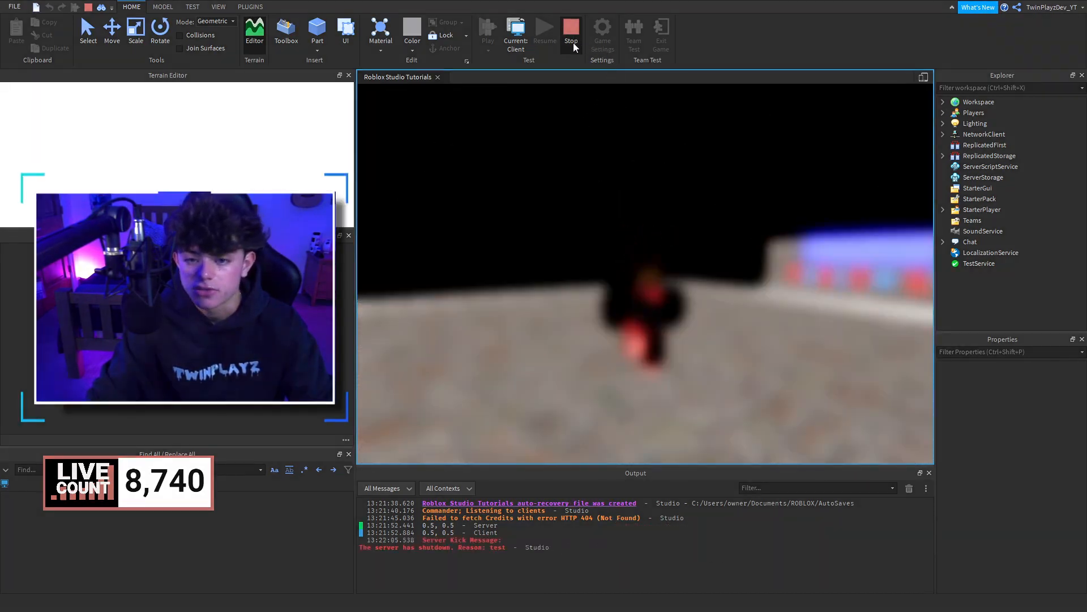
click(571, 30)
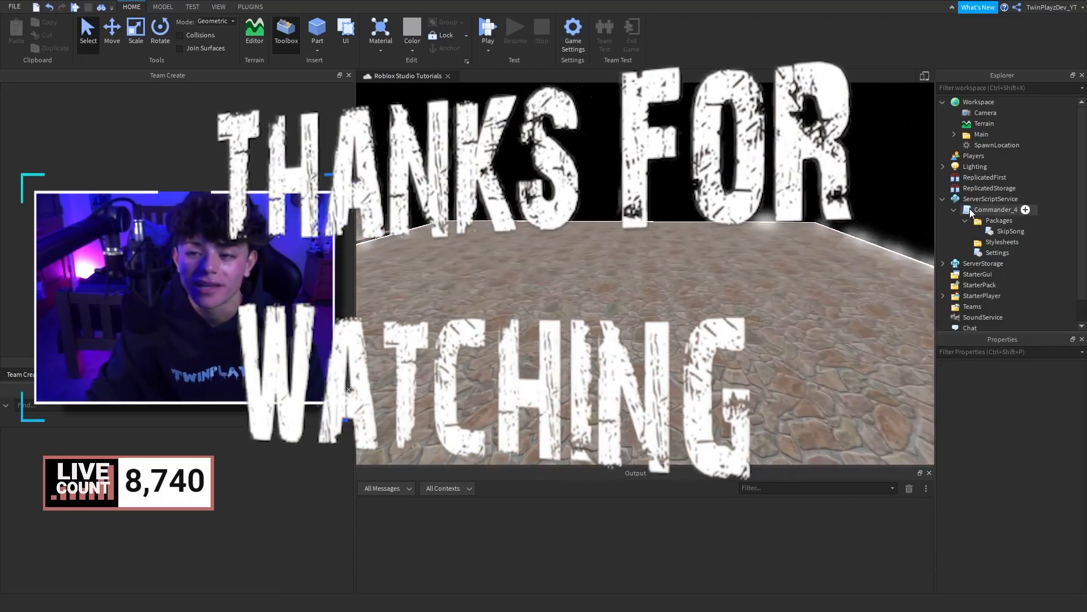
click(997, 209)
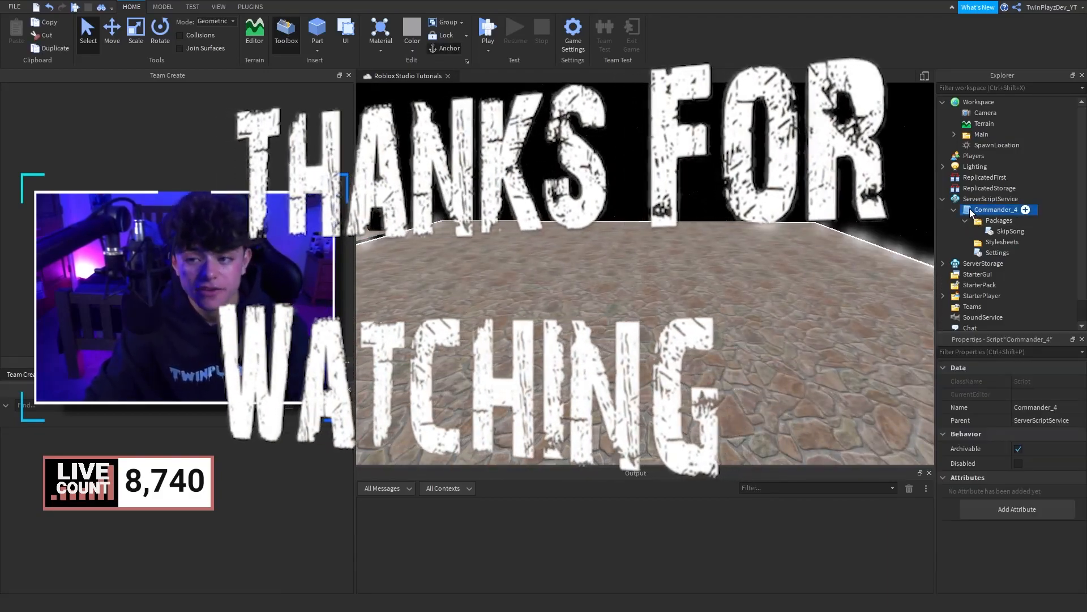